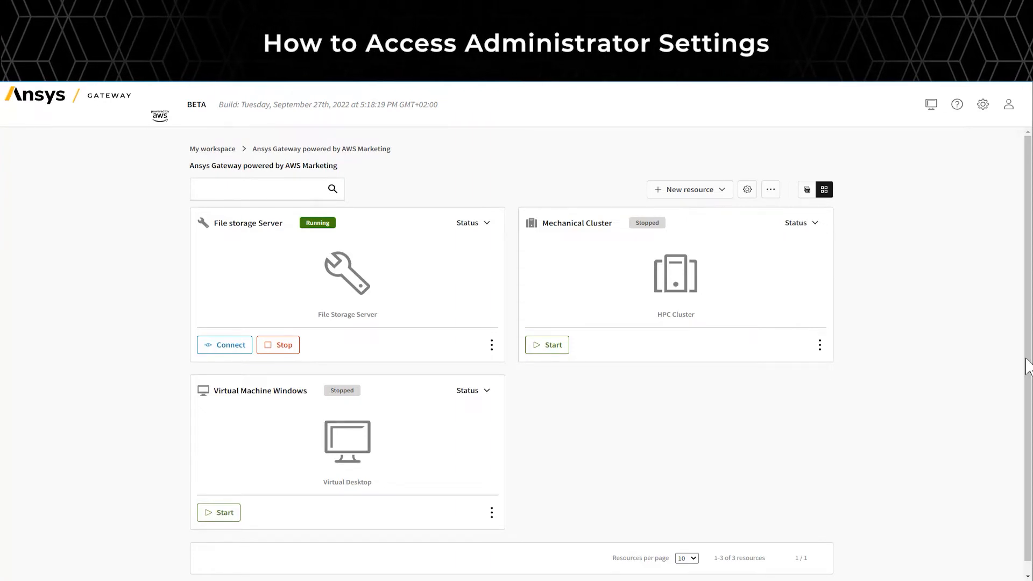
Step: Open Administration and view the Ansys CFD Enterprise 2022 R1 License Server licensing settings
{"action": "left_click", "coordinate": [982, 104]}
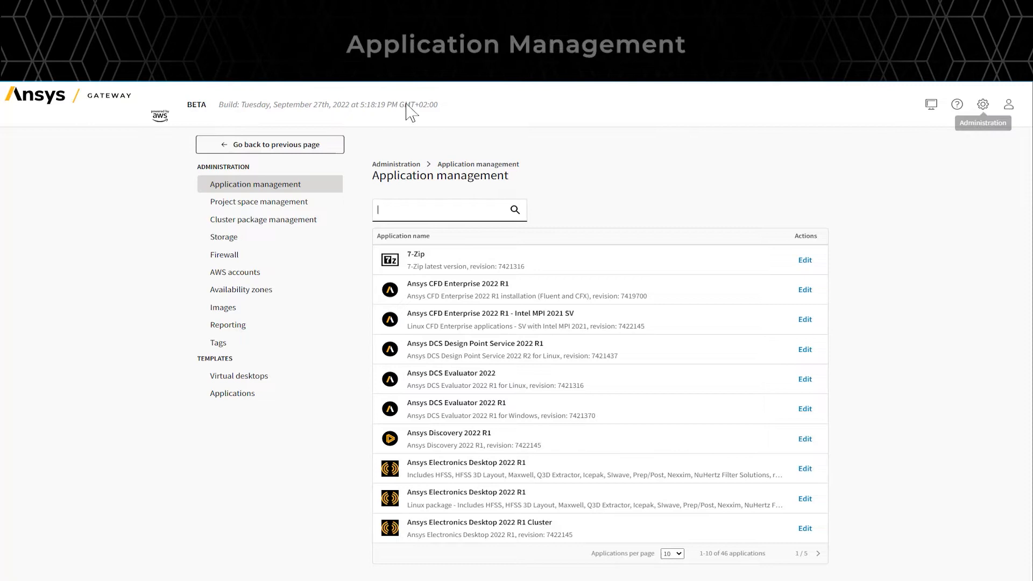
{"action": "mouse_move", "coordinate": [805, 289]}
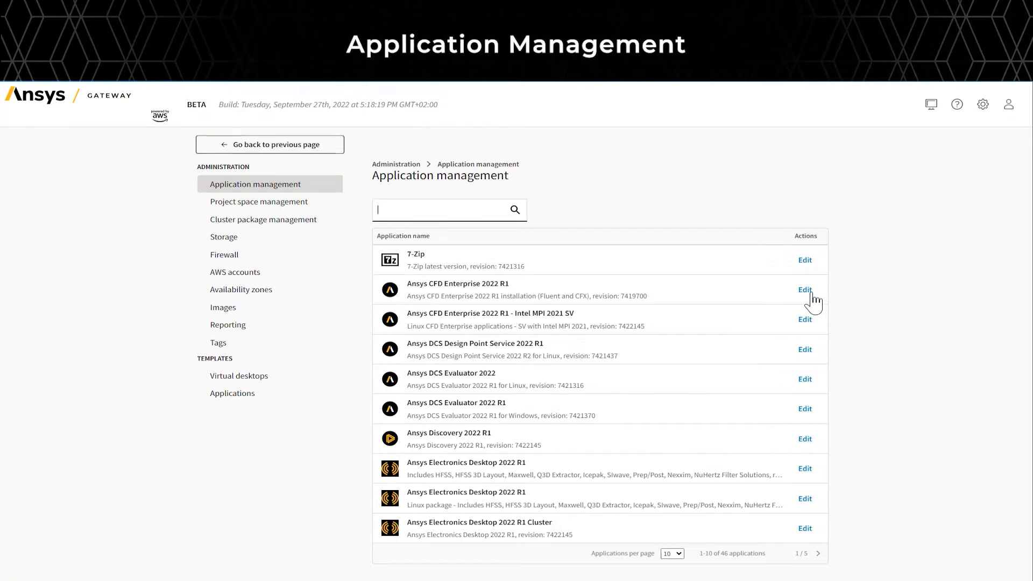
{"action": "left_click", "coordinate": [805, 290]}
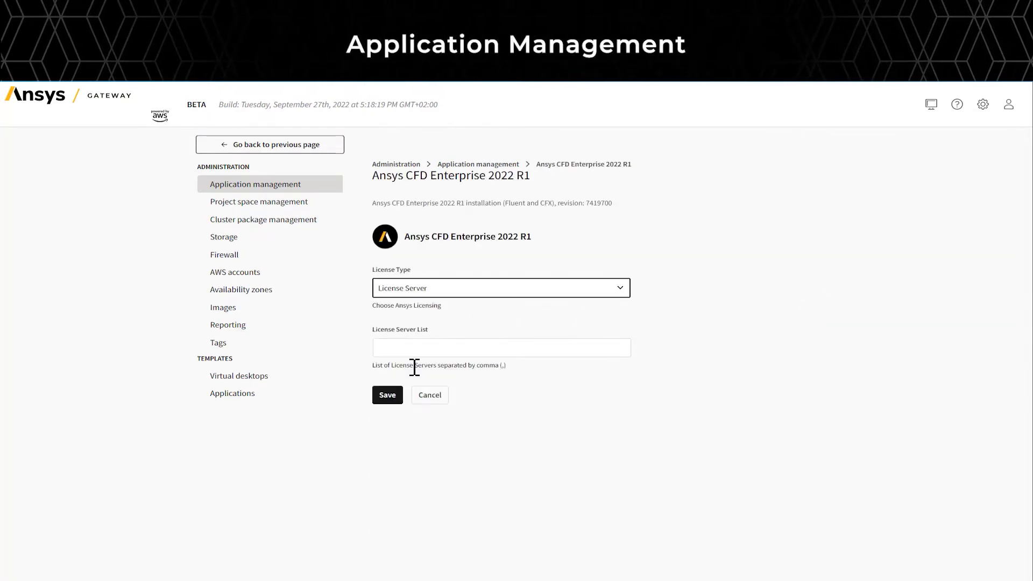
{"action": "mouse_move", "coordinate": [429, 395]}
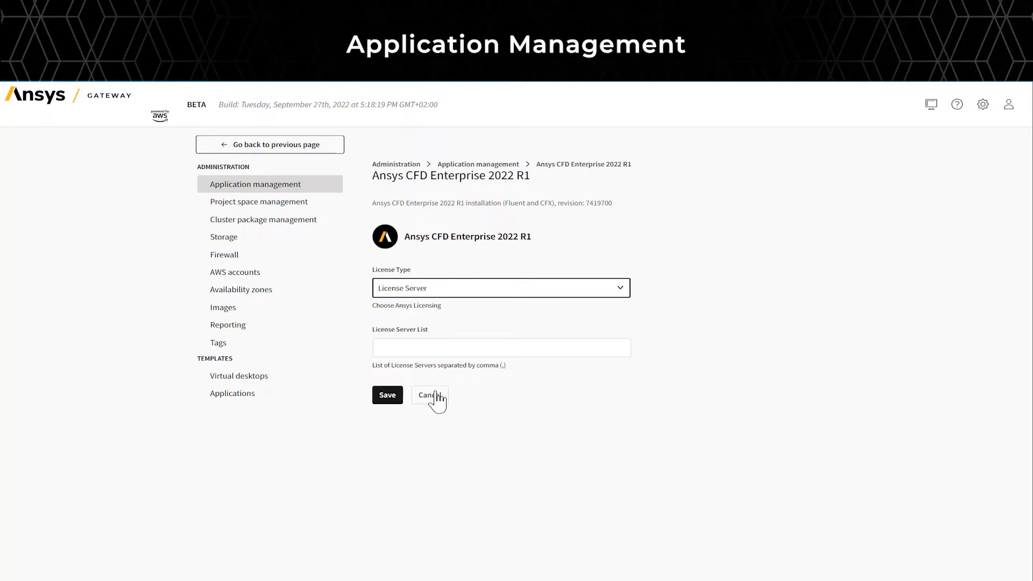
Step: Discard the license form and review project space budgets used versus allotted
{"action": "left_click", "coordinate": [430, 395]}
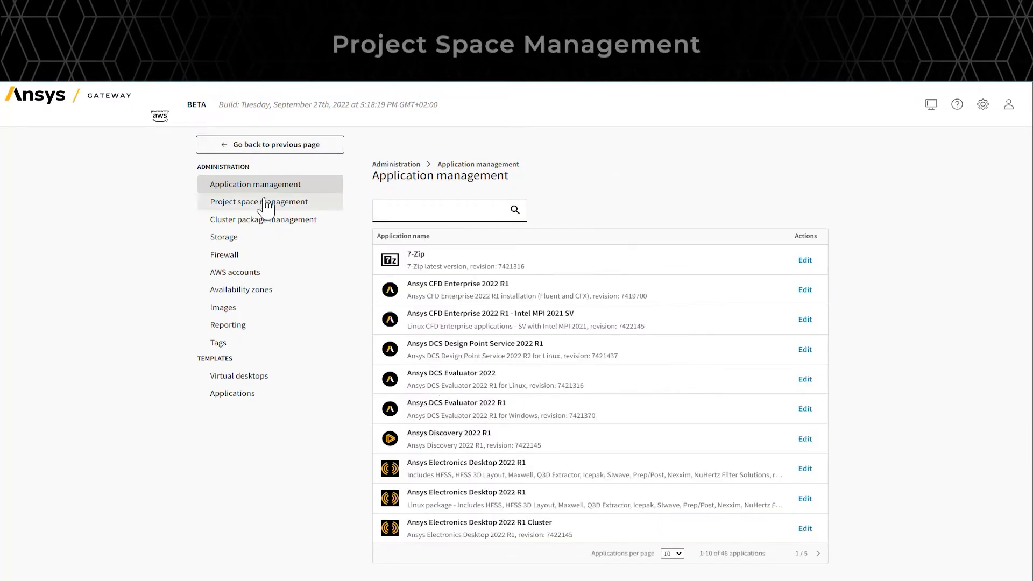
{"action": "left_click", "coordinate": [258, 201]}
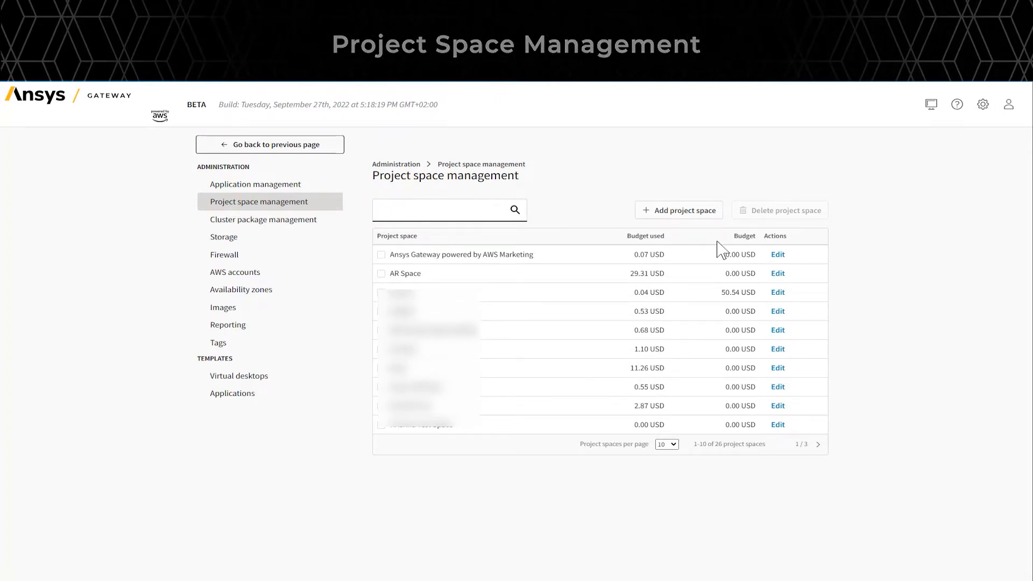
{"action": "left_click", "coordinate": [263, 220]}
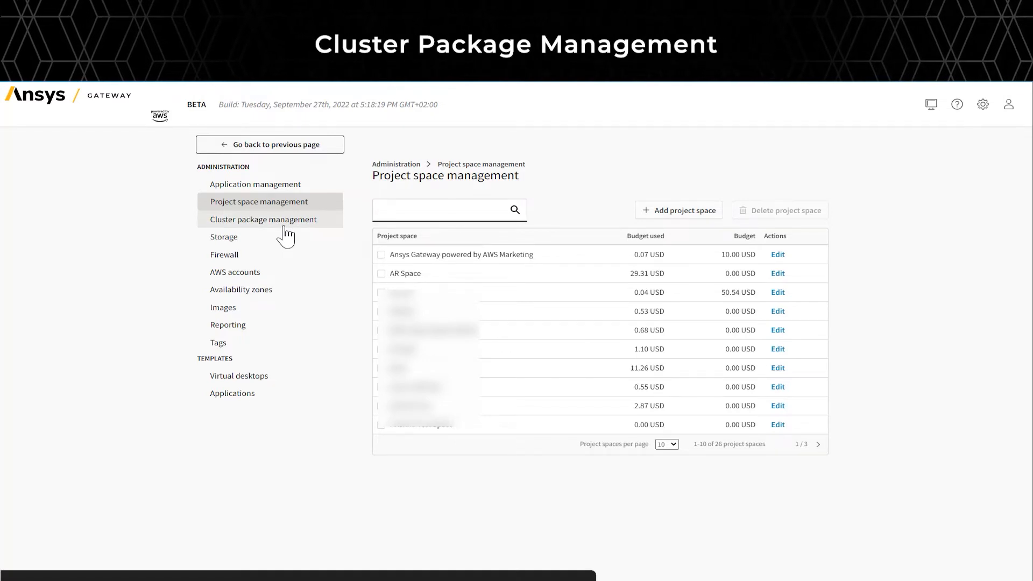
Step: Review Ansys RSM Cluster 2022 R1 package licensing, including its Ansys Structures 2022 R1 dependency
{"action": "left_click", "coordinate": [263, 219]}
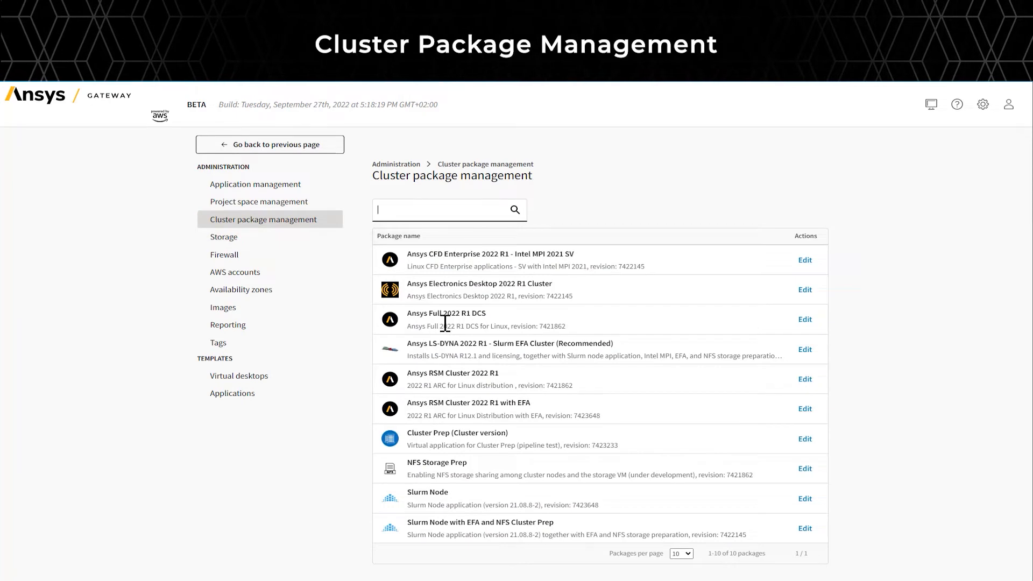
{"action": "left_click", "coordinate": [804, 378]}
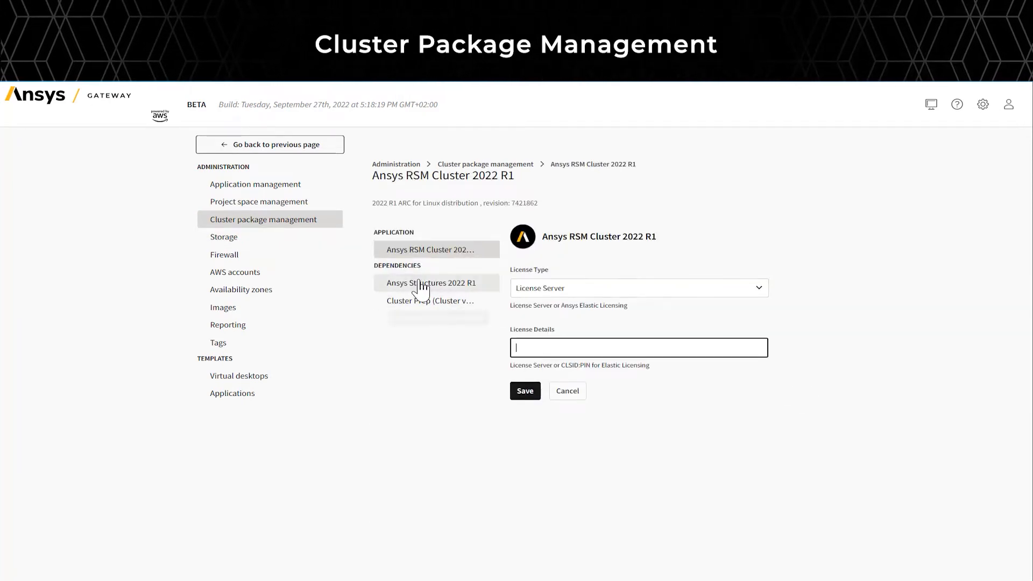
{"action": "left_click", "coordinate": [432, 282]}
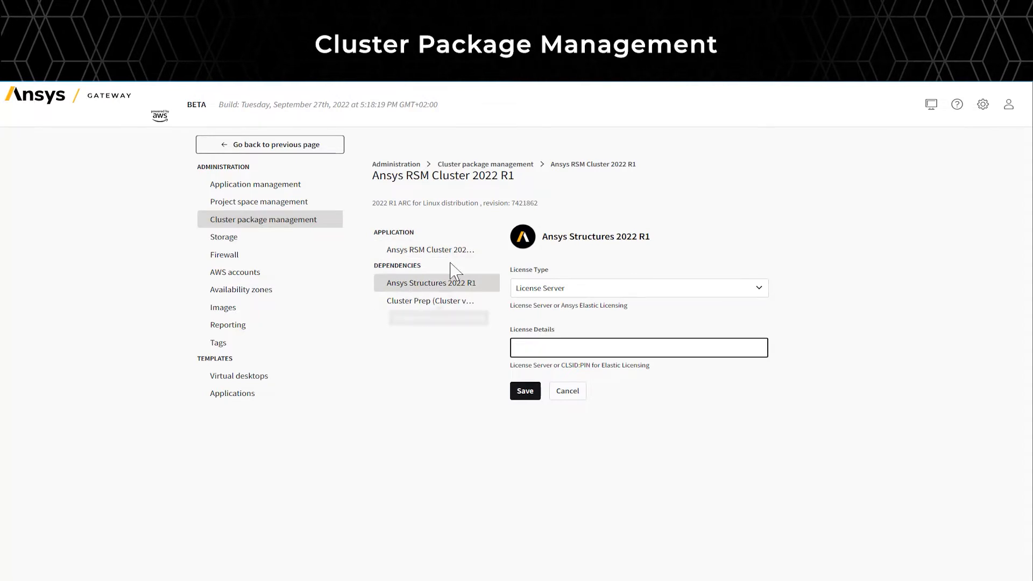
{"action": "left_click", "coordinate": [431, 249]}
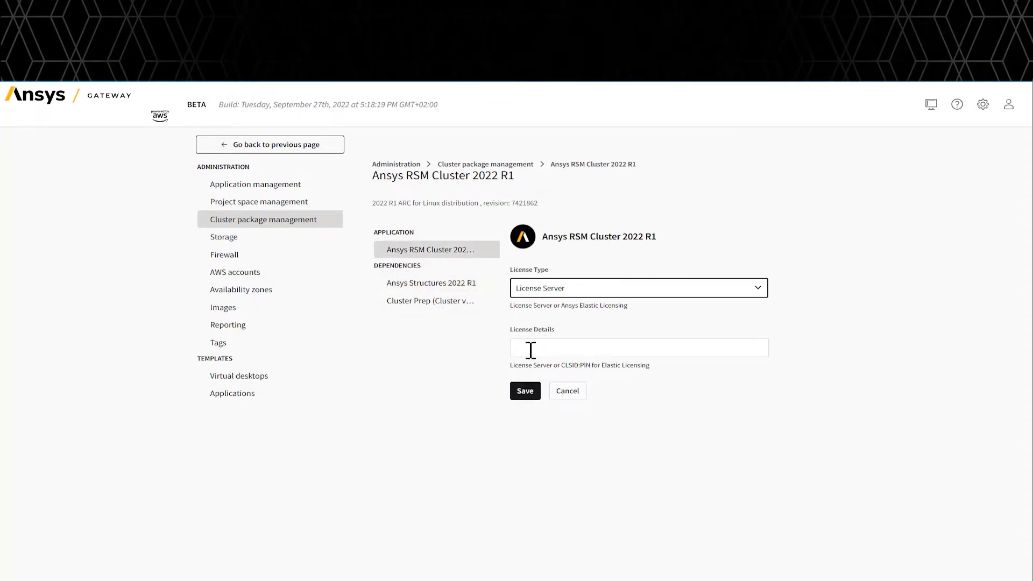
Step: Try the Add storage form's alternate credentials, discard it, then start adding a firewall IP range
{"action": "left_click", "coordinate": [223, 237]}
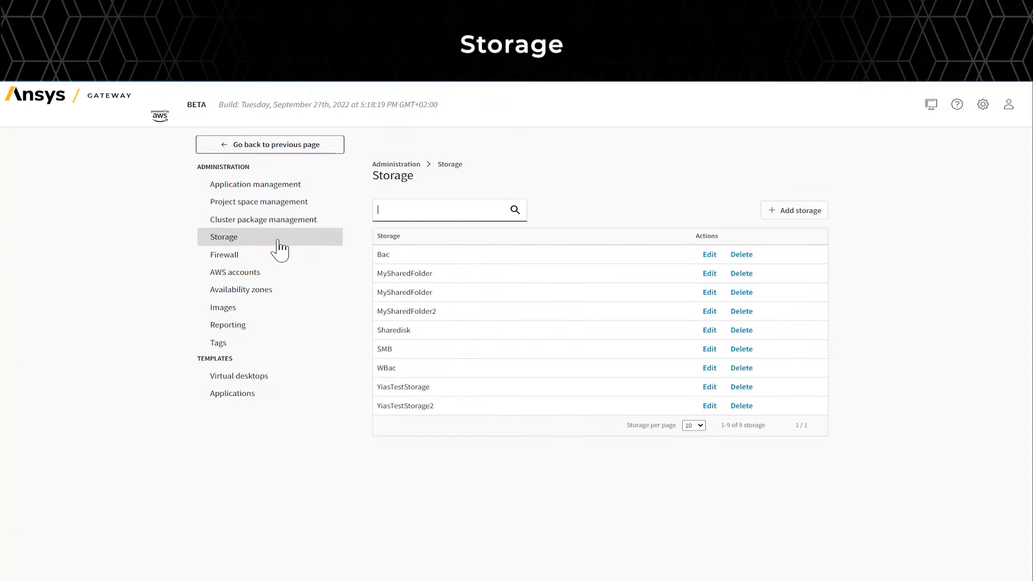
{"action": "mouse_move", "coordinate": [704, 288]}
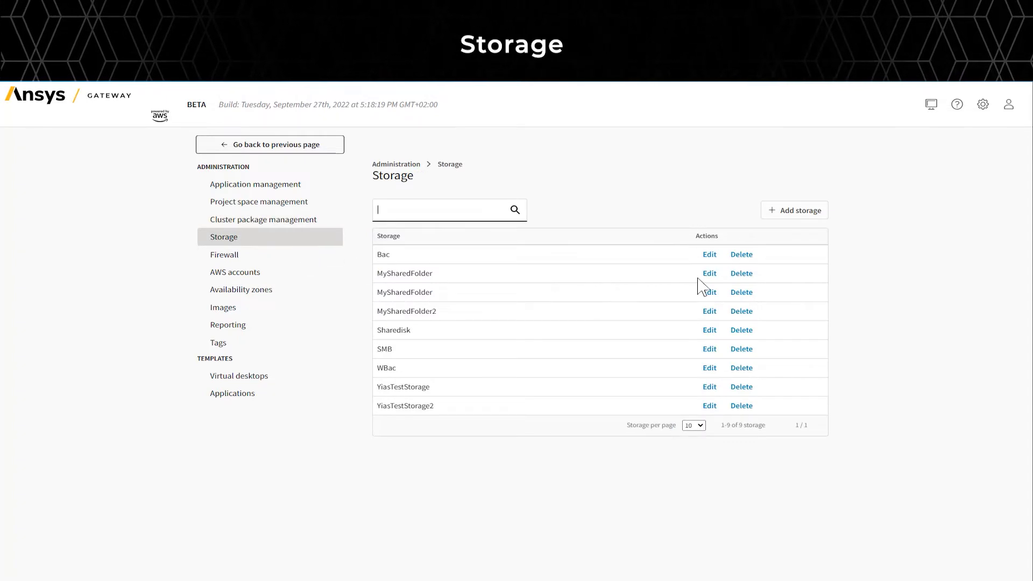
{"action": "left_click", "coordinate": [795, 209]}
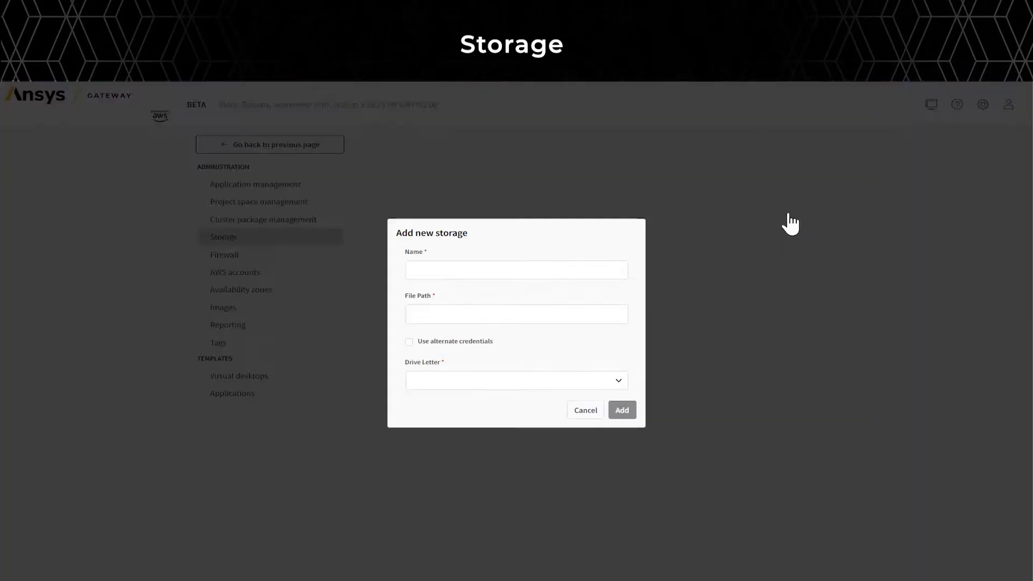
{"action": "left_click", "coordinate": [408, 341]}
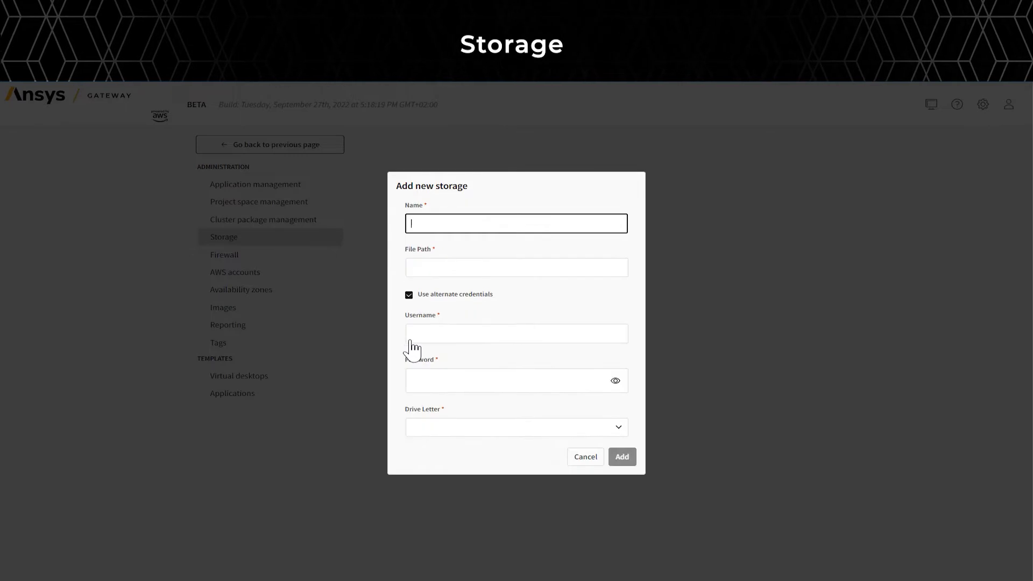
{"action": "left_click", "coordinate": [408, 294]}
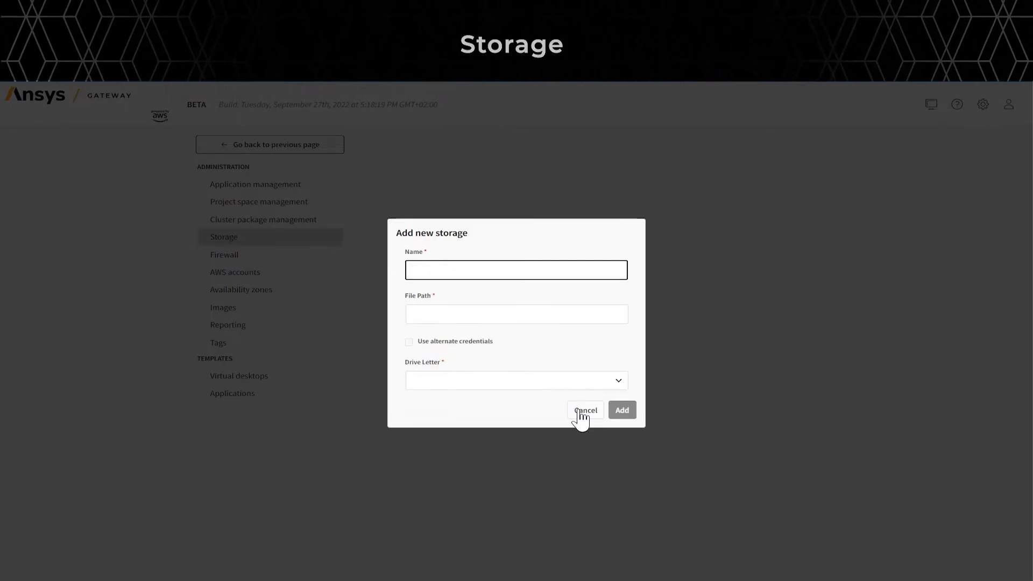
{"action": "left_click", "coordinate": [584, 410]}
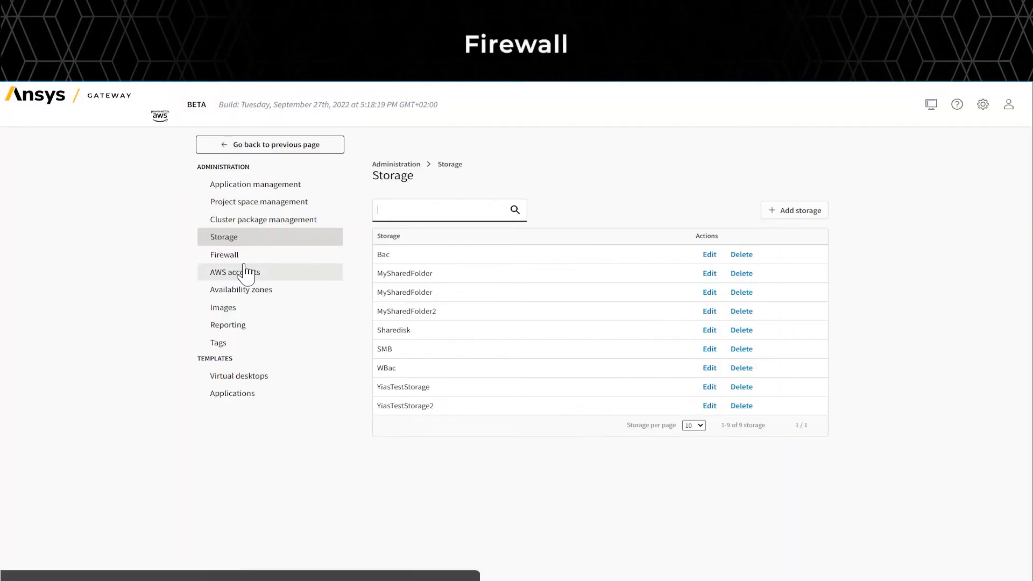
{"action": "left_click", "coordinate": [224, 254]}
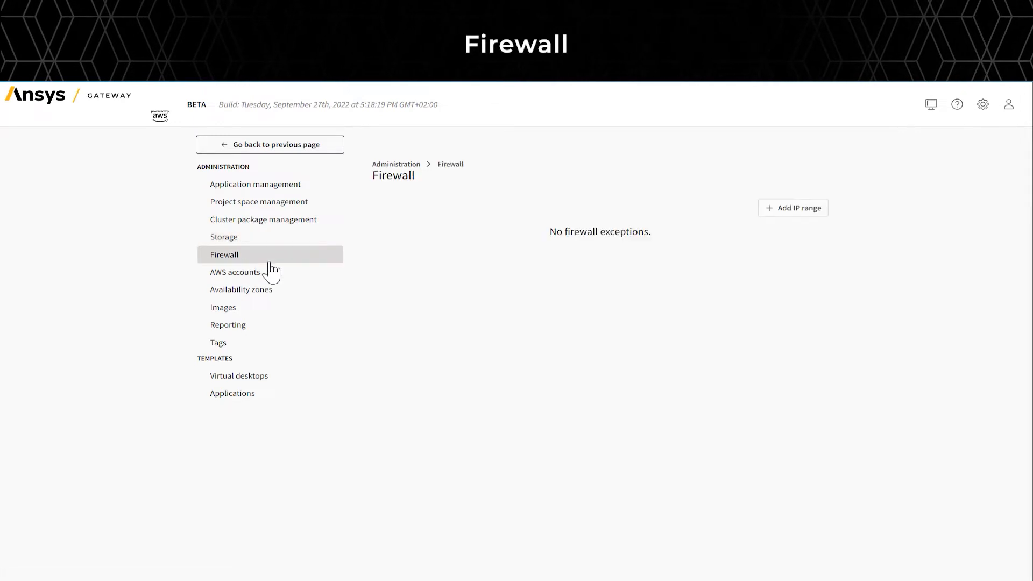
{"action": "left_click", "coordinate": [793, 208]}
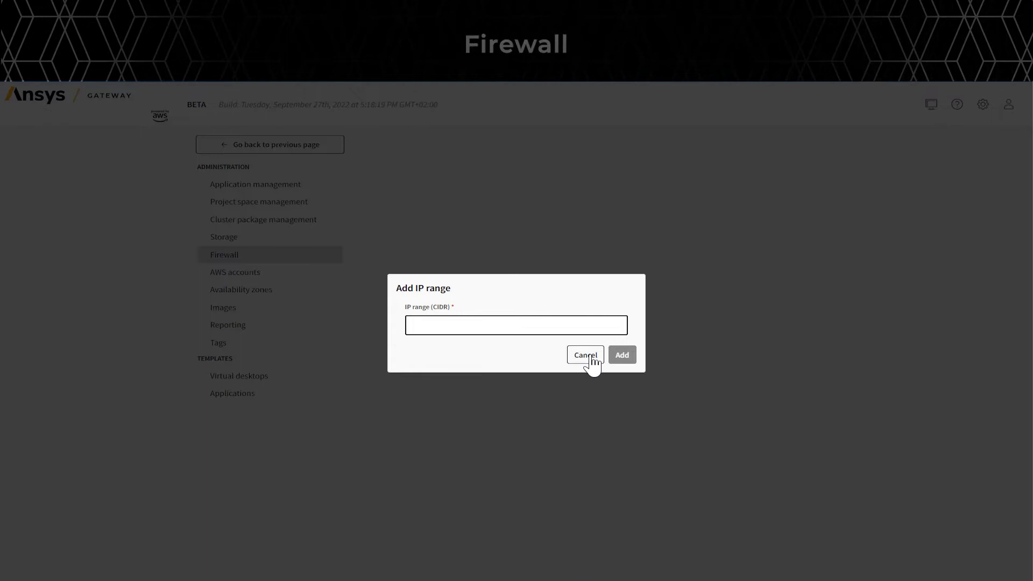
Step: Drop the IP range form and bring up an empty Add an AWS account form
{"action": "left_click", "coordinate": [583, 355]}
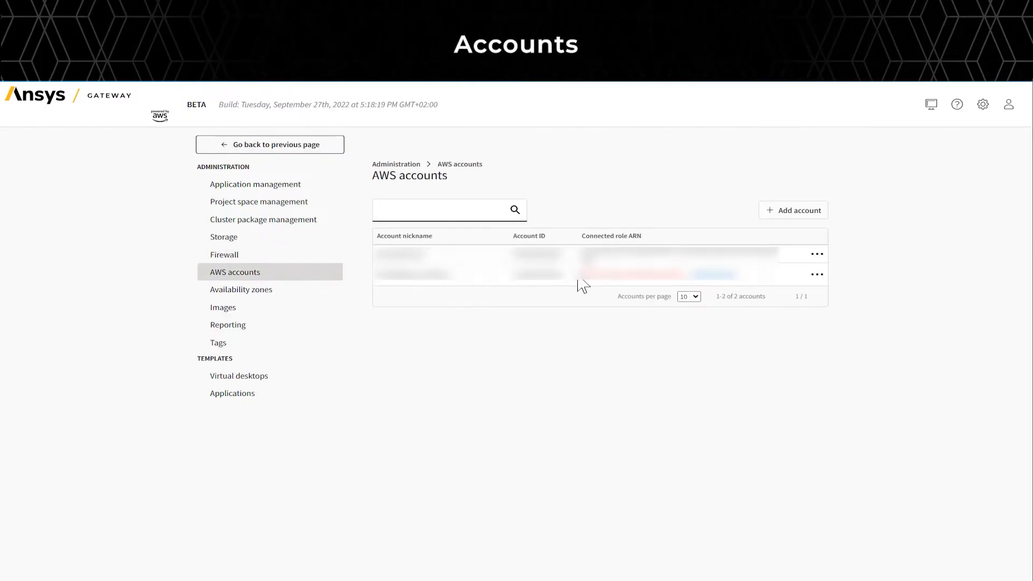
{"action": "left_click", "coordinate": [793, 209]}
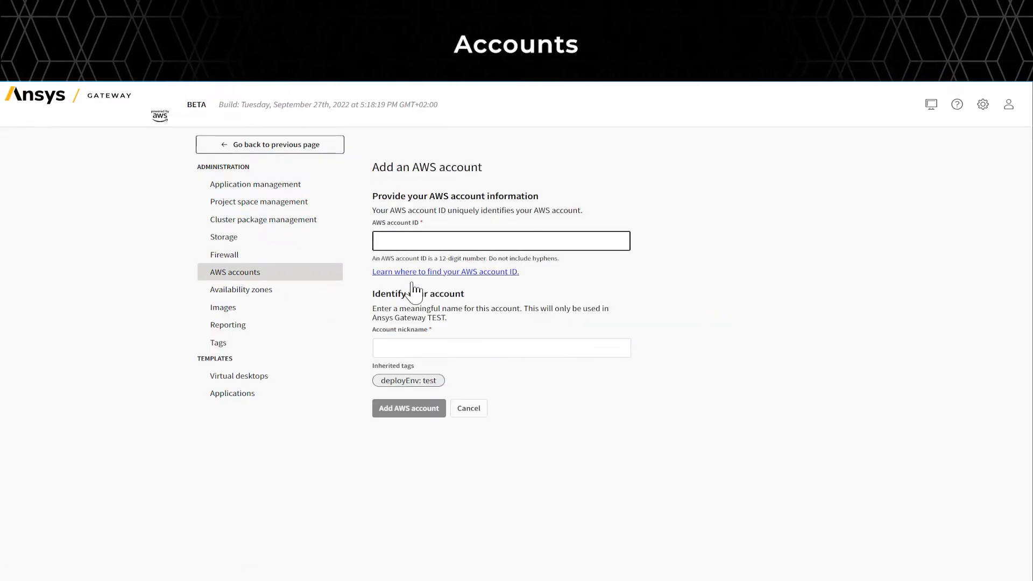
{"action": "mouse_move", "coordinate": [427, 417]}
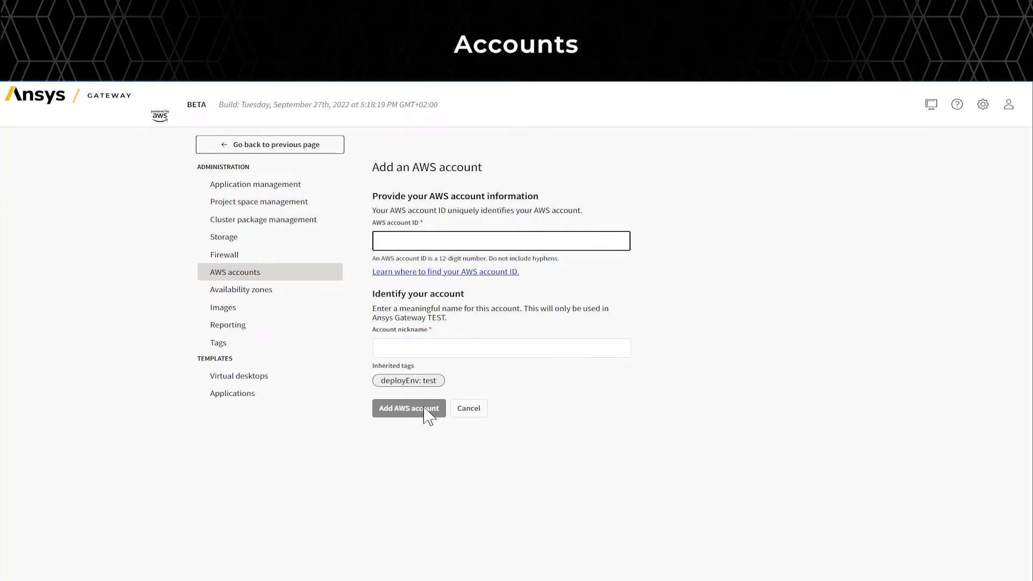
{"action": "mouse_move", "coordinate": [469, 412]}
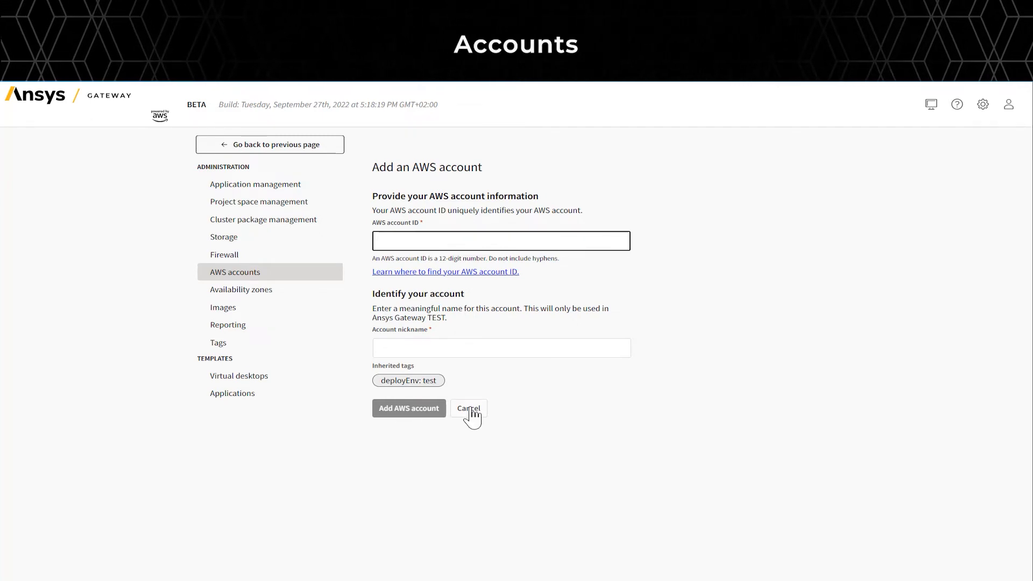
Step: Start a new availability zone (AnsysDevTest, af-south-1) and browse the region choices
{"action": "left_click", "coordinate": [240, 289]}
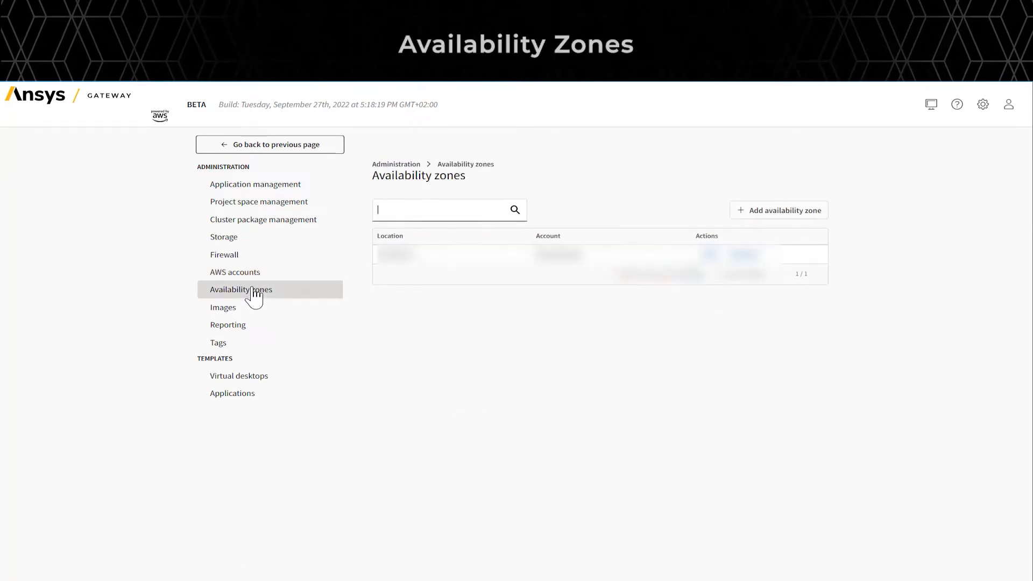
{"action": "mouse_move", "coordinate": [755, 235]}
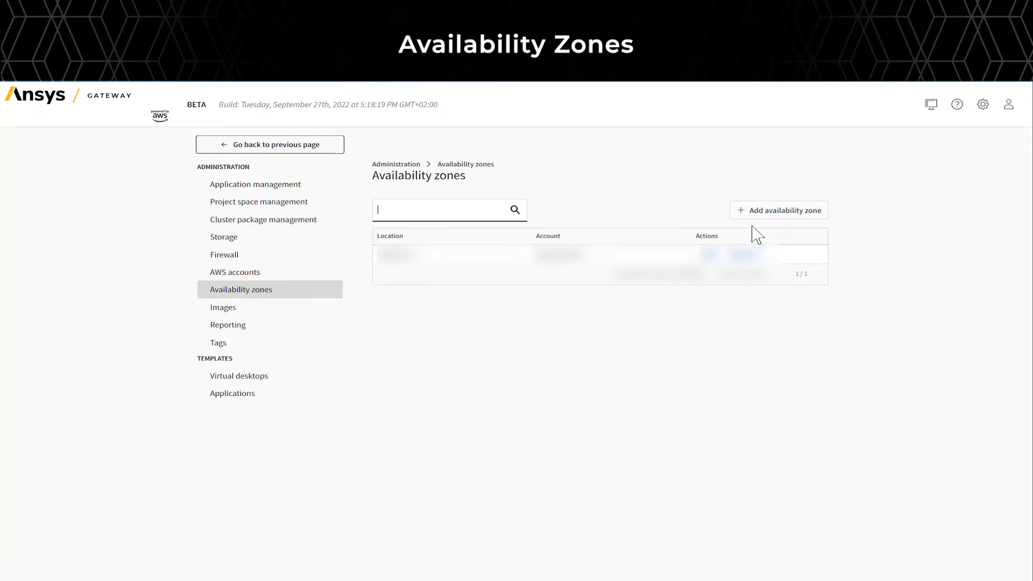
{"action": "left_click", "coordinate": [778, 209]}
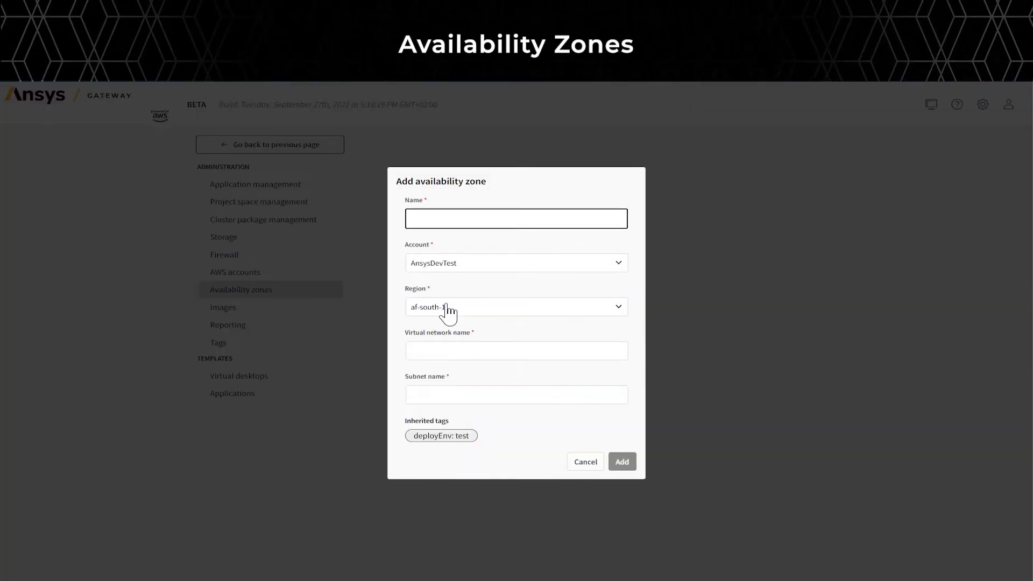
{"action": "left_click", "coordinate": [516, 306]}
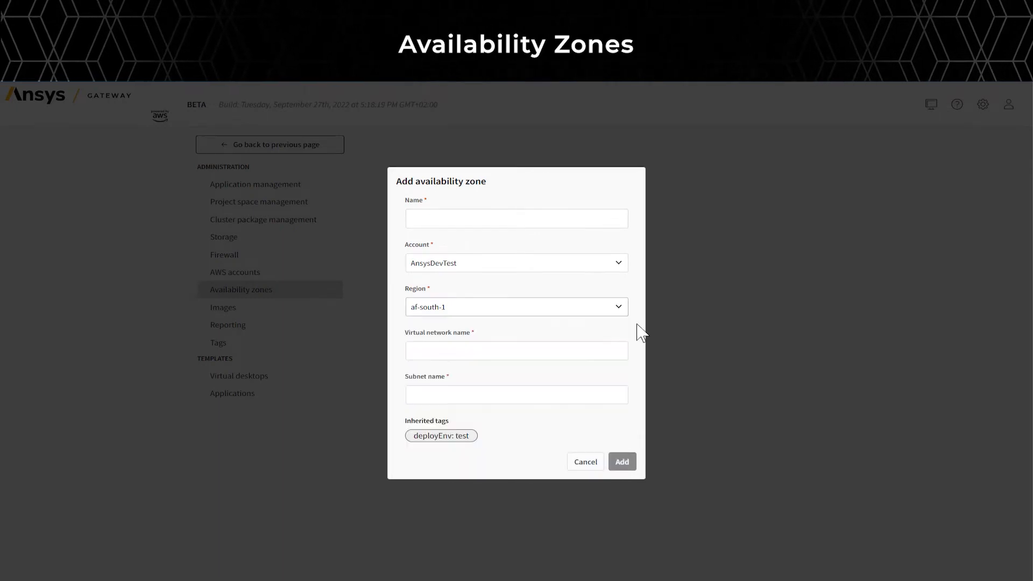
{"action": "mouse_move", "coordinate": [472, 432]}
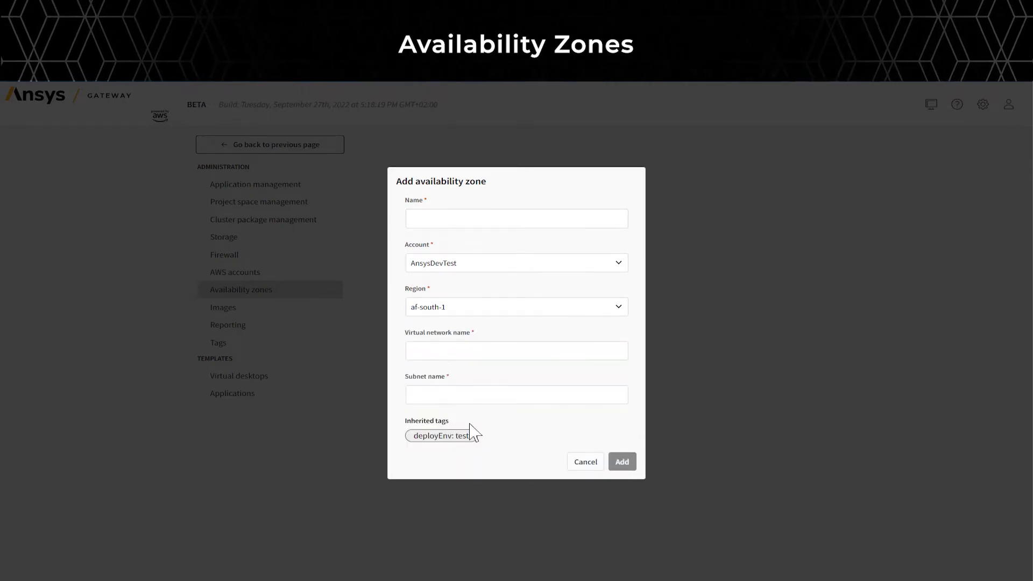
{"action": "mouse_move", "coordinate": [596, 466]}
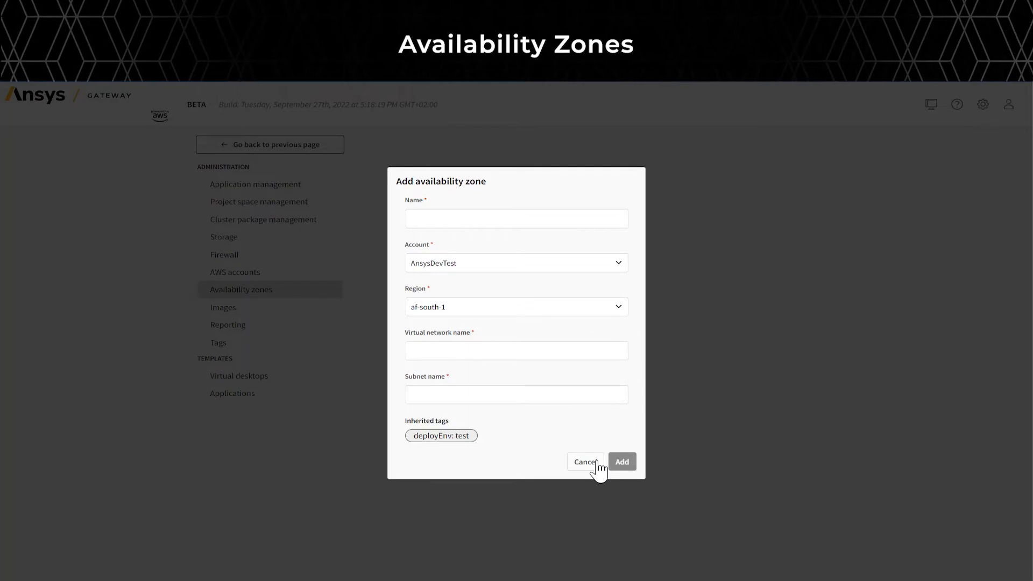
Step: Dismiss the zone form, page through machine images, then view cost reporting totalling $85.51
{"action": "left_click", "coordinate": [584, 461]}
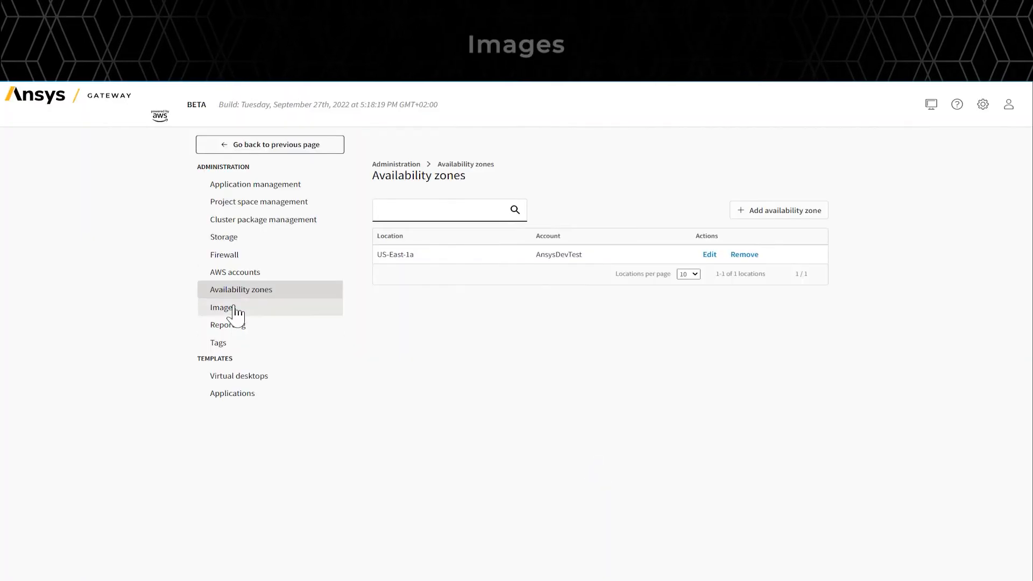
{"action": "left_click", "coordinate": [222, 307]}
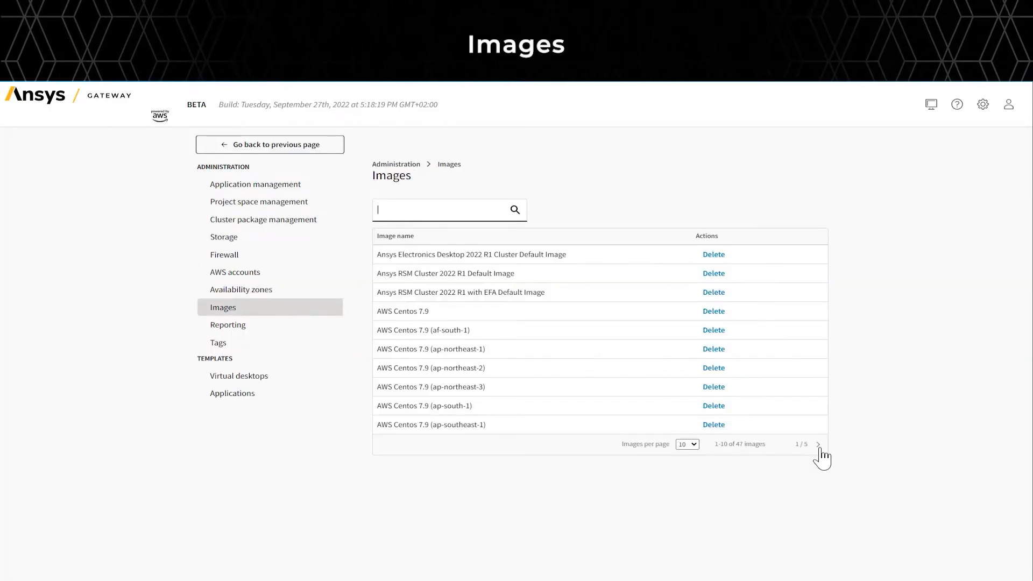
{"action": "left_click", "coordinate": [818, 444]}
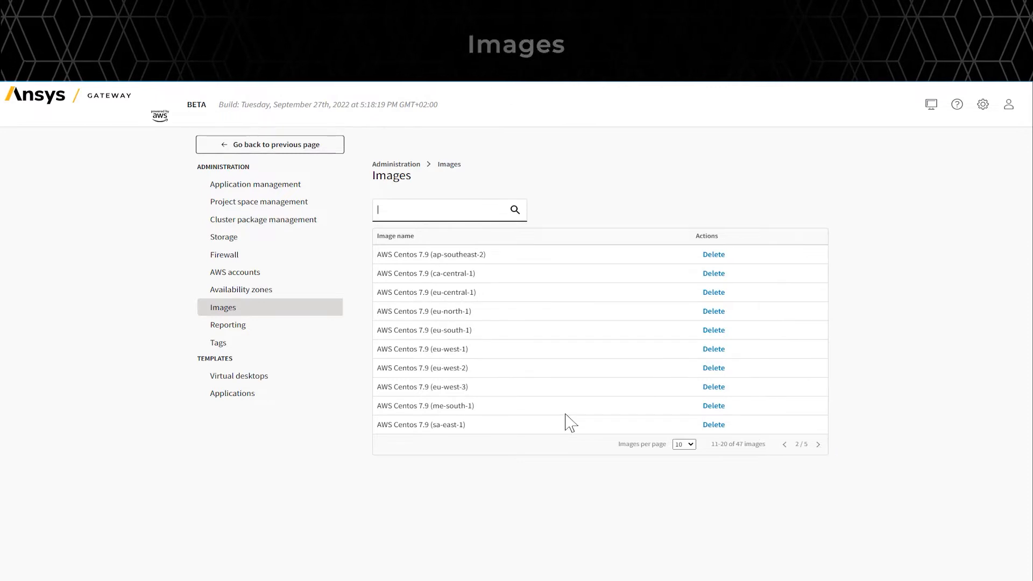
{"action": "left_click", "coordinate": [227, 324]}
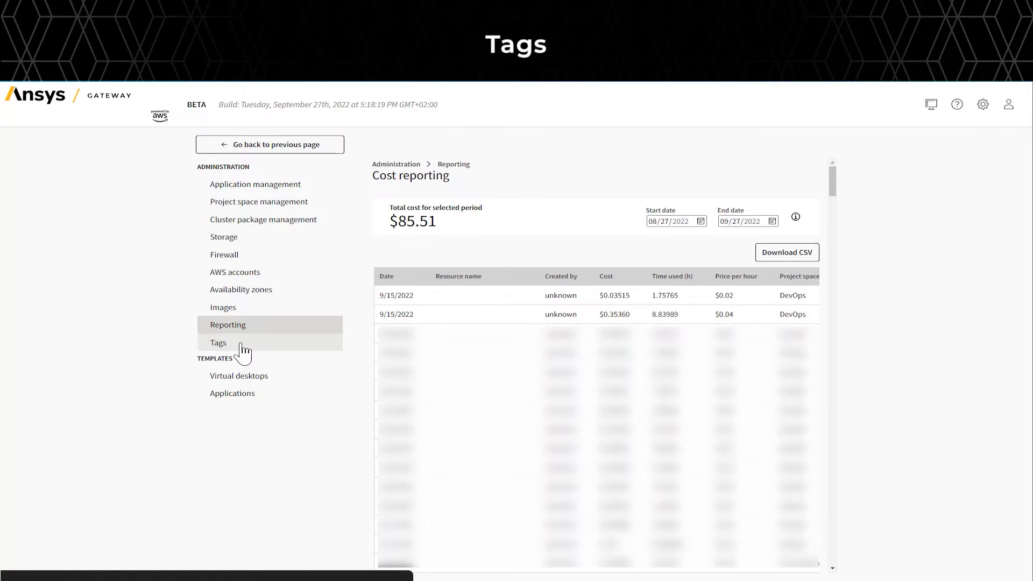
Step: Browse availability zone, project space, resource and custom tags, ending on the empty Resource tab
{"action": "left_click", "coordinate": [218, 343]}
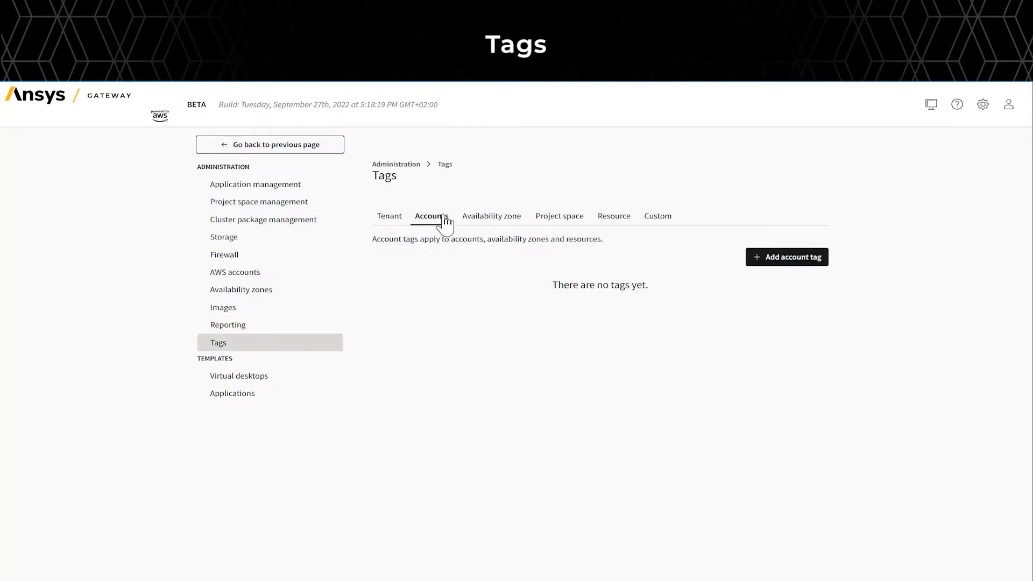
{"action": "mouse_move", "coordinate": [491, 215]}
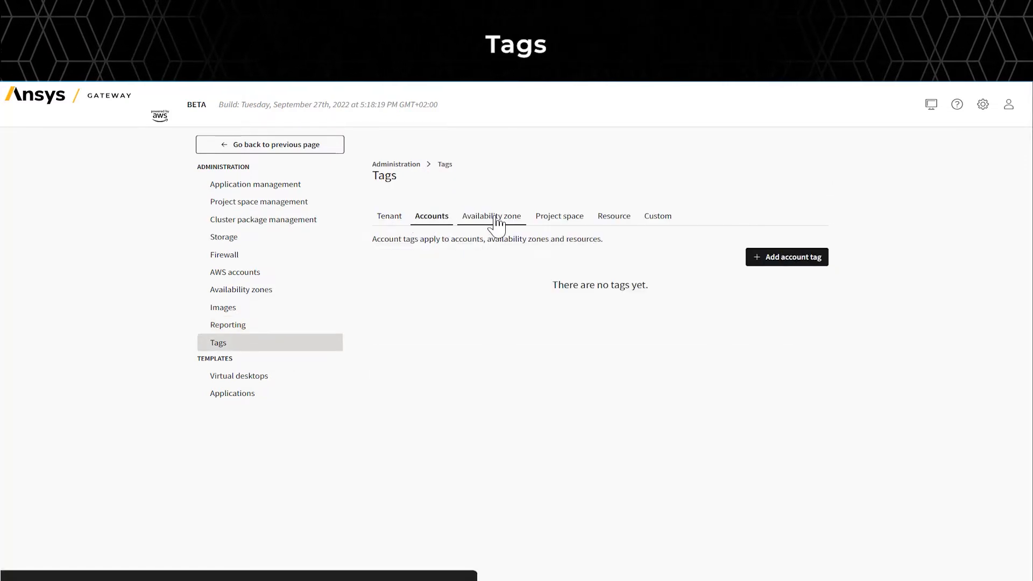
{"action": "left_click", "coordinate": [492, 215]}
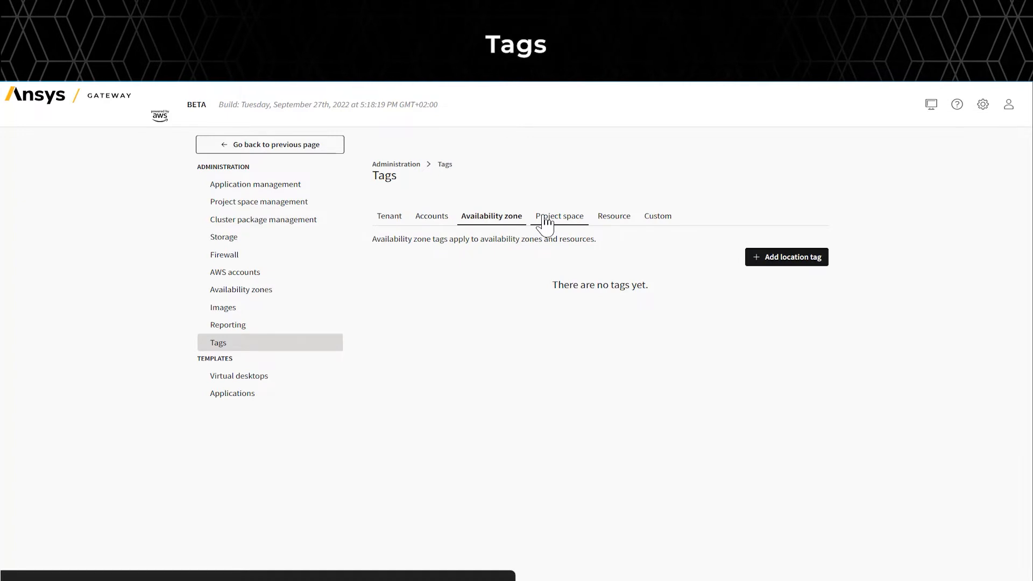
{"action": "left_click", "coordinate": [558, 216]}
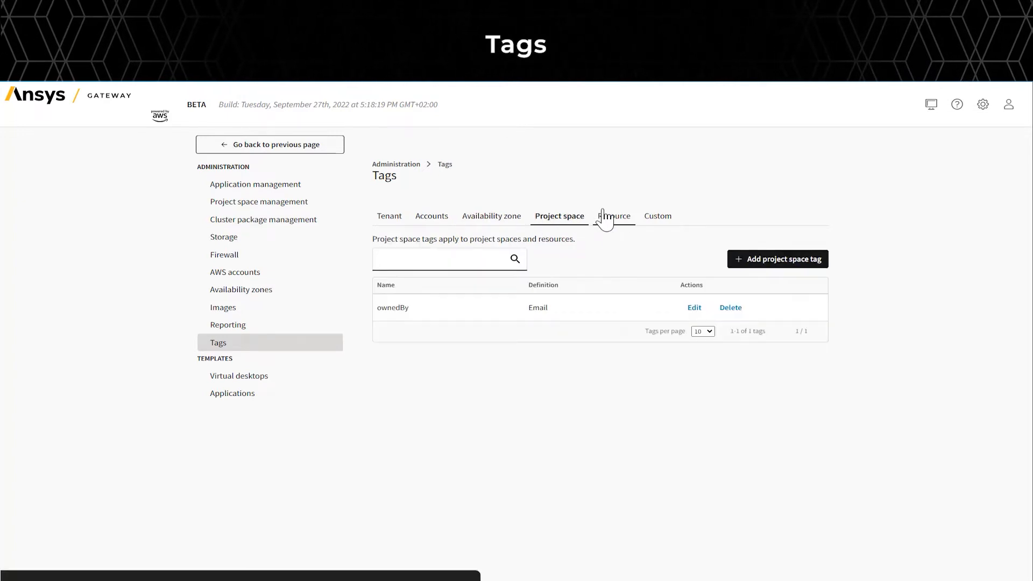
{"action": "left_click", "coordinate": [614, 216]}
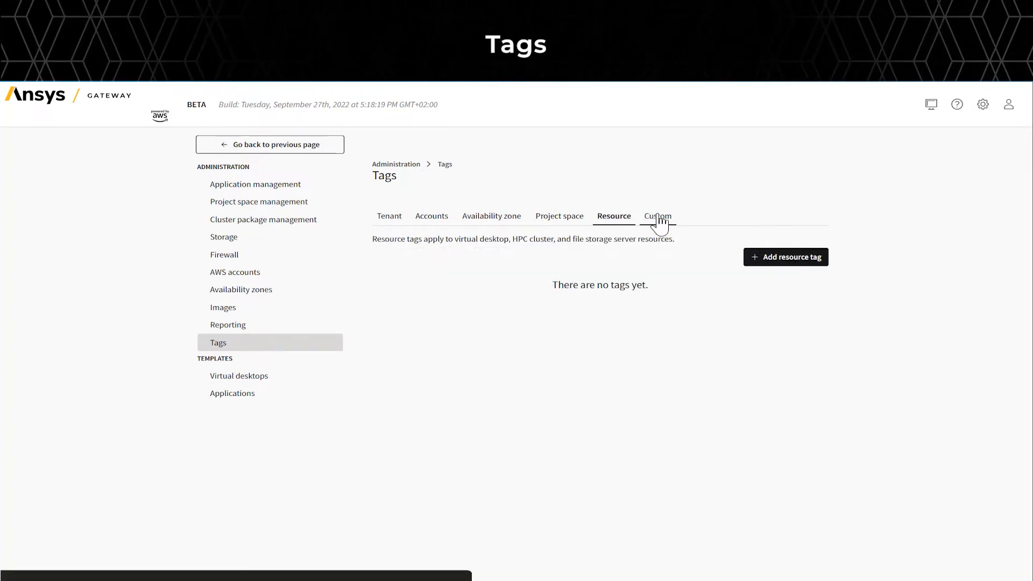
{"action": "left_click", "coordinate": [657, 216]}
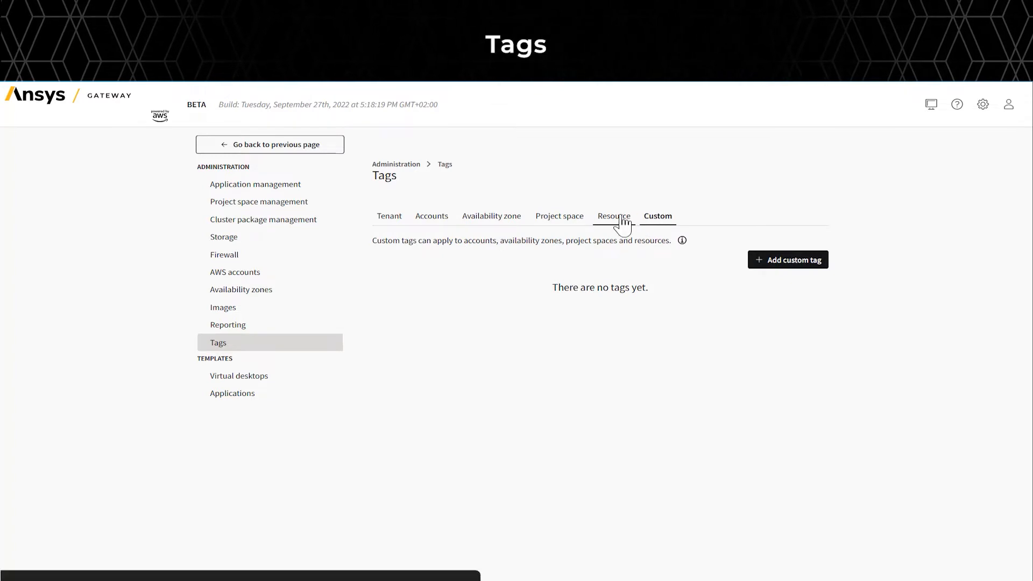
{"action": "left_click", "coordinate": [613, 215]}
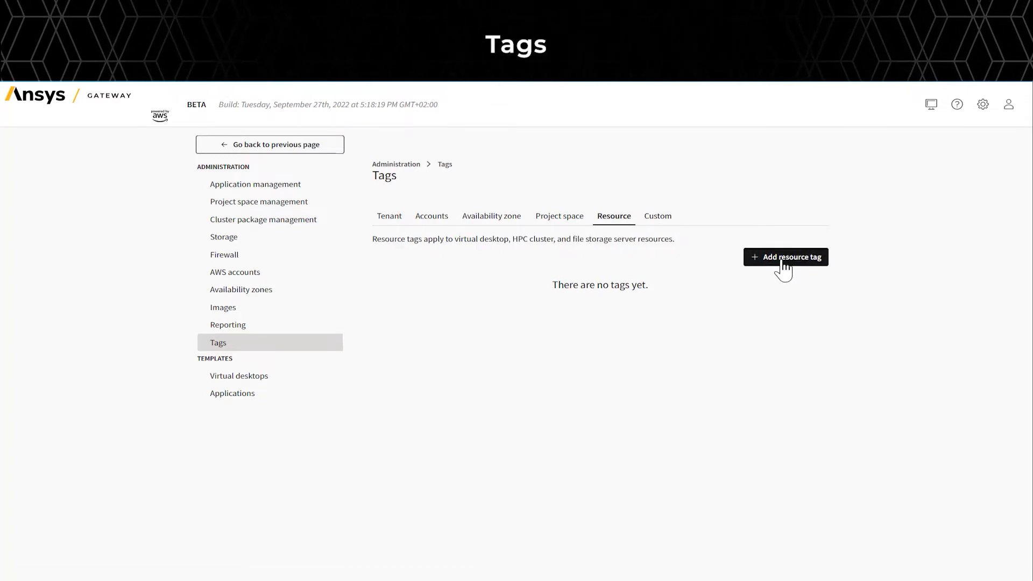
{"action": "left_click", "coordinate": [786, 257]}
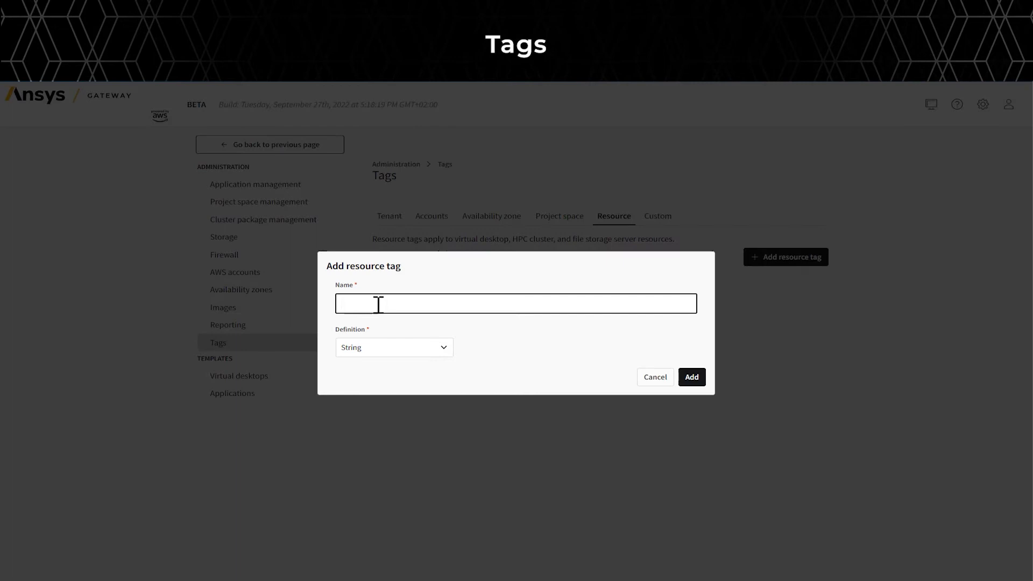
{"action": "left_click", "coordinate": [393, 347]}
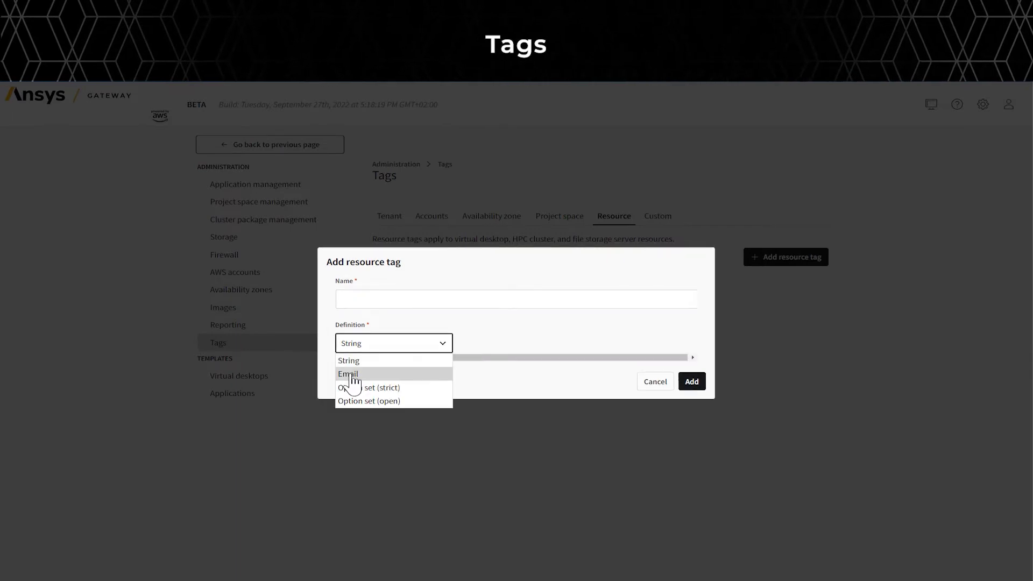
{"action": "left_click", "coordinate": [347, 373]}
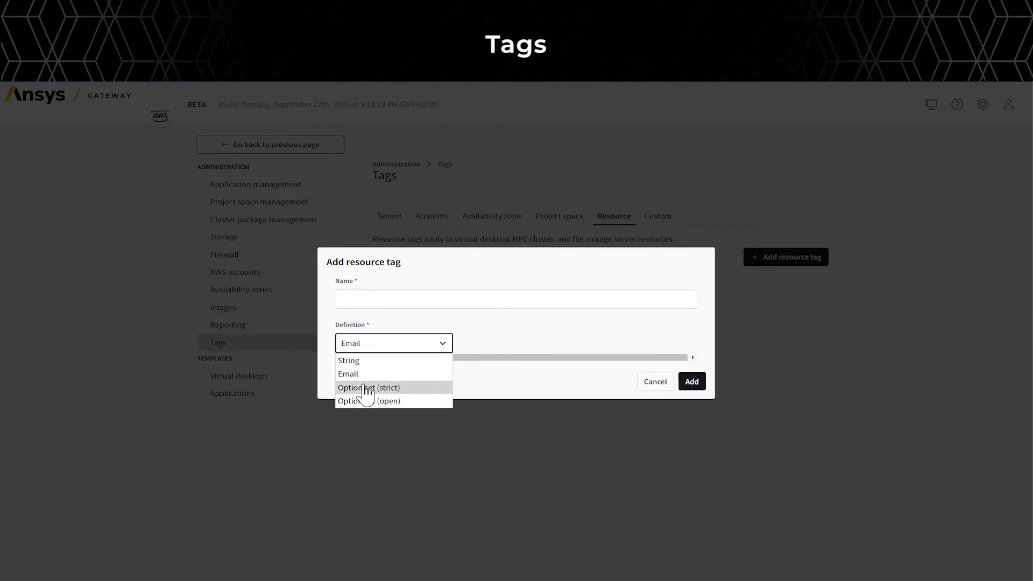
{"action": "left_click", "coordinate": [368, 388]}
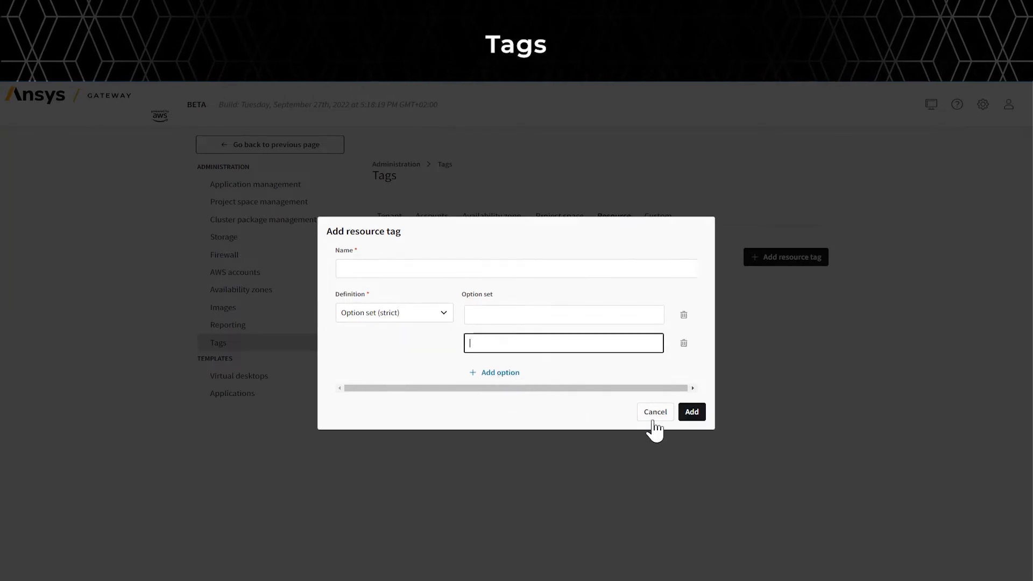
{"action": "mouse_move", "coordinate": [665, 427]}
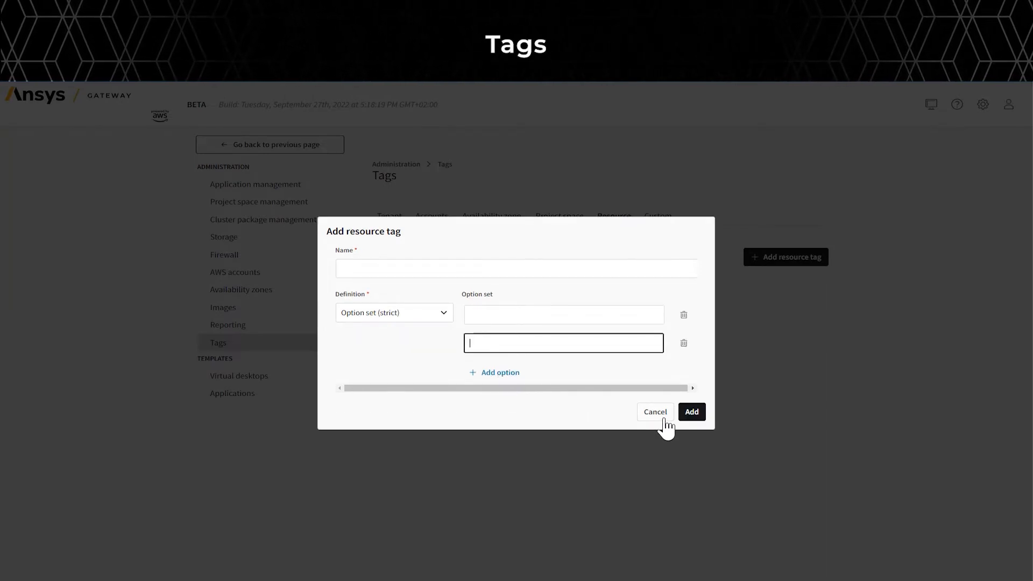
{"action": "left_click", "coordinate": [655, 412]}
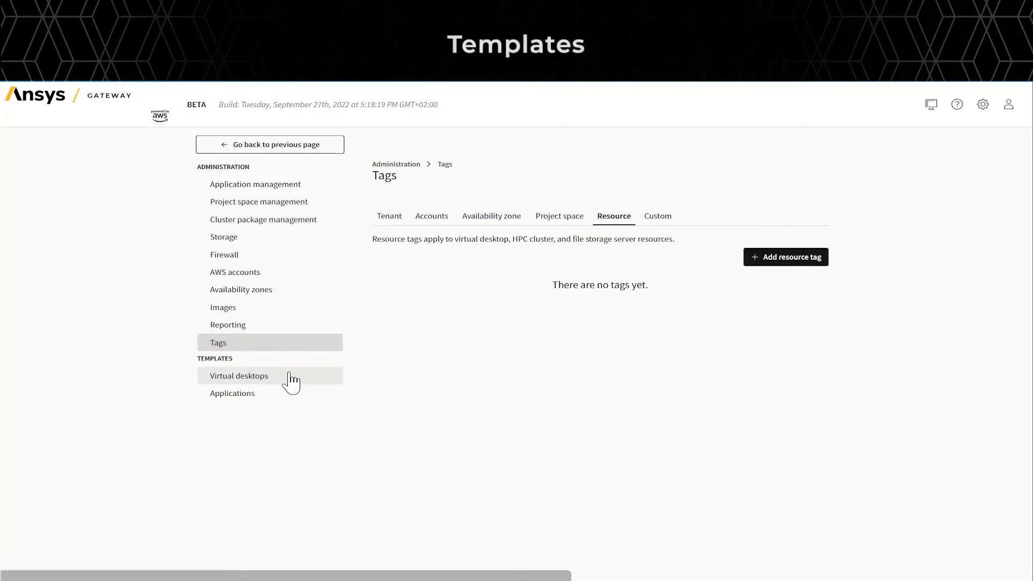
Step: Look at the four virtual desktop templates, then return to the 26 project spaces list
{"action": "left_click", "coordinate": [239, 376]}
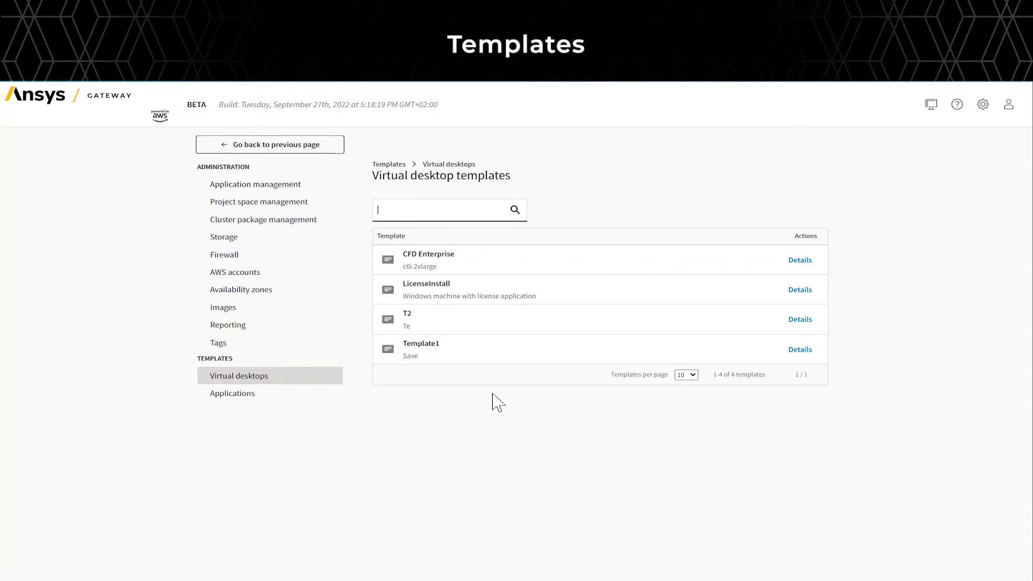
{"action": "mouse_move", "coordinate": [280, 239]}
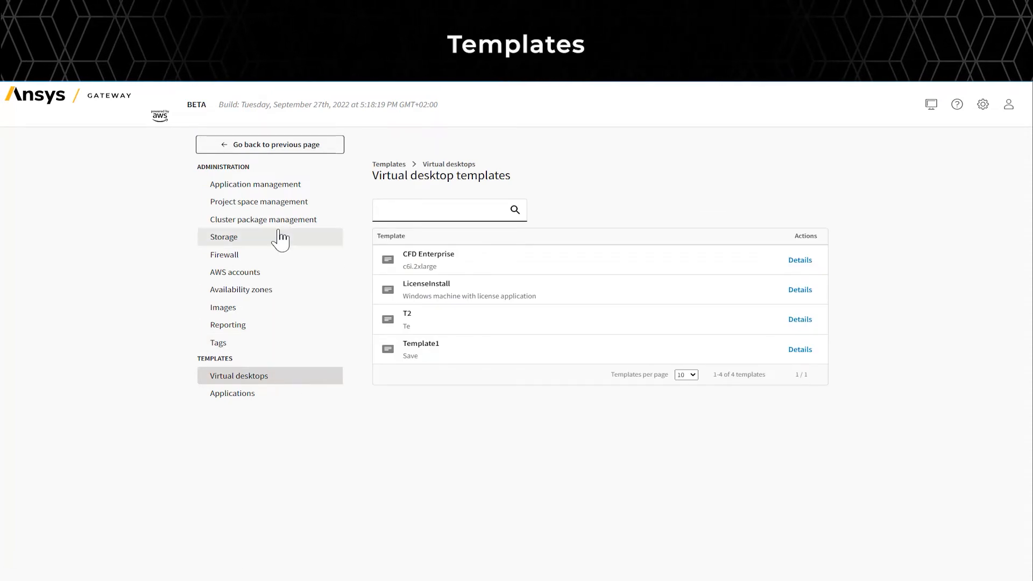
{"action": "left_click", "coordinate": [258, 201]}
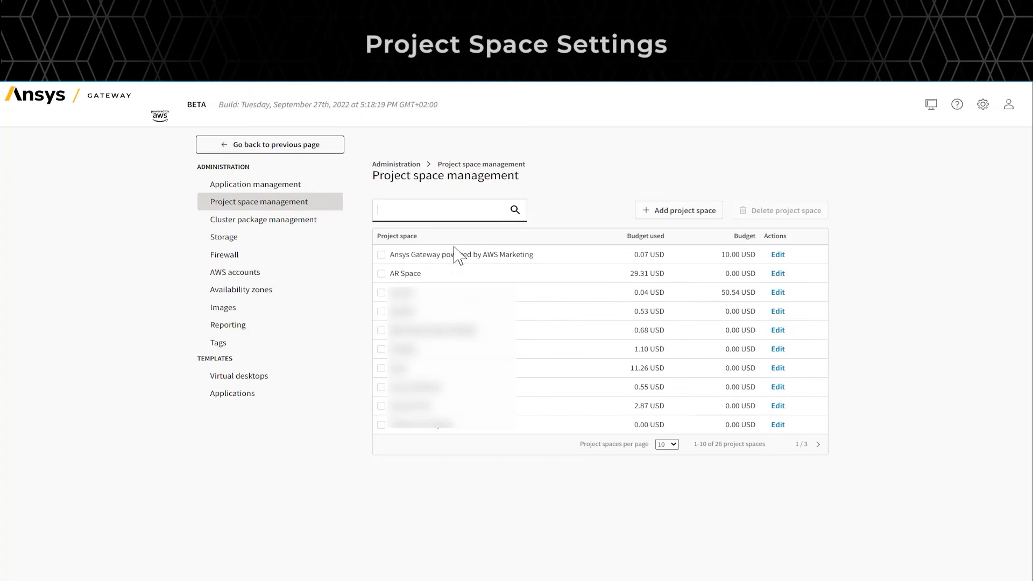
{"action": "mouse_move", "coordinate": [778, 258]}
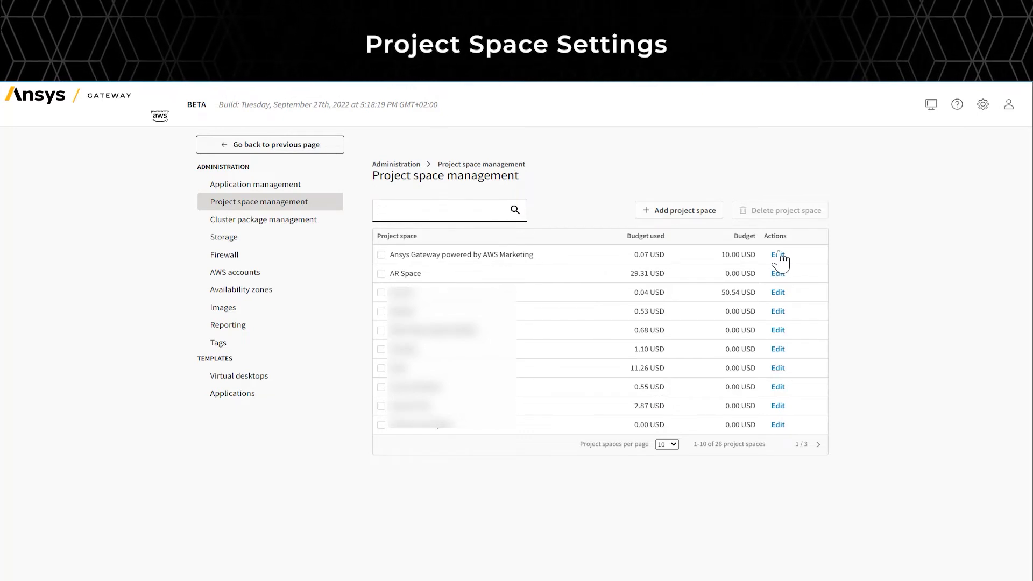
Step: Edit the Marketing project space name without changing it, then view its availability zones and permissions
{"action": "left_click", "coordinate": [778, 255]}
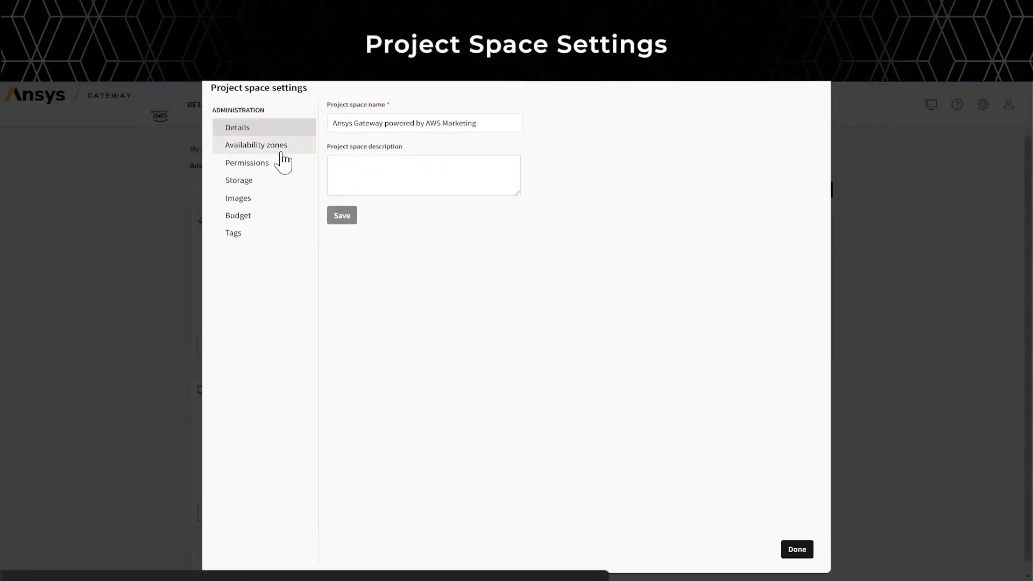
{"action": "left_click", "coordinate": [423, 123]}
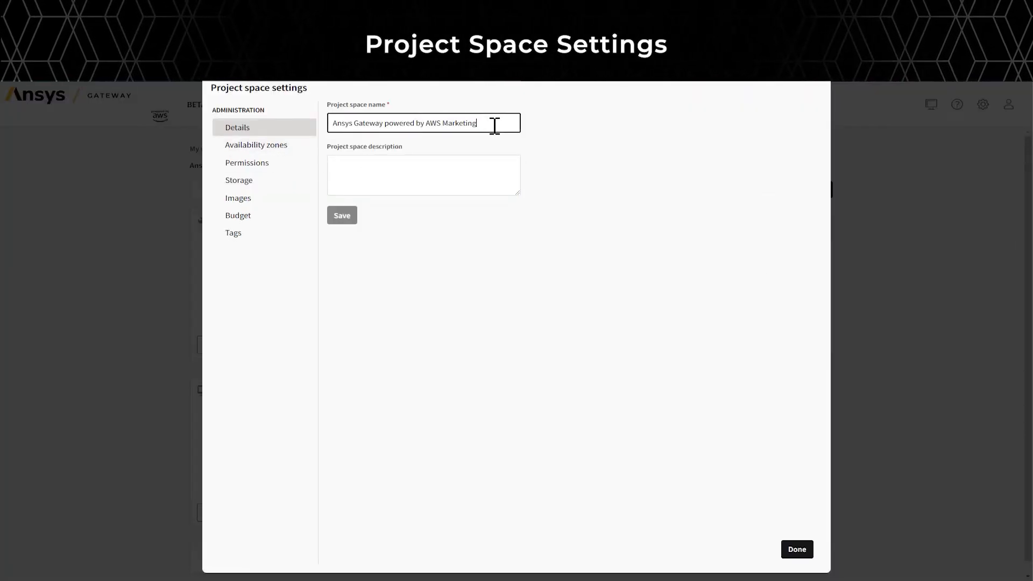
{"action": "type", "text": "2"}
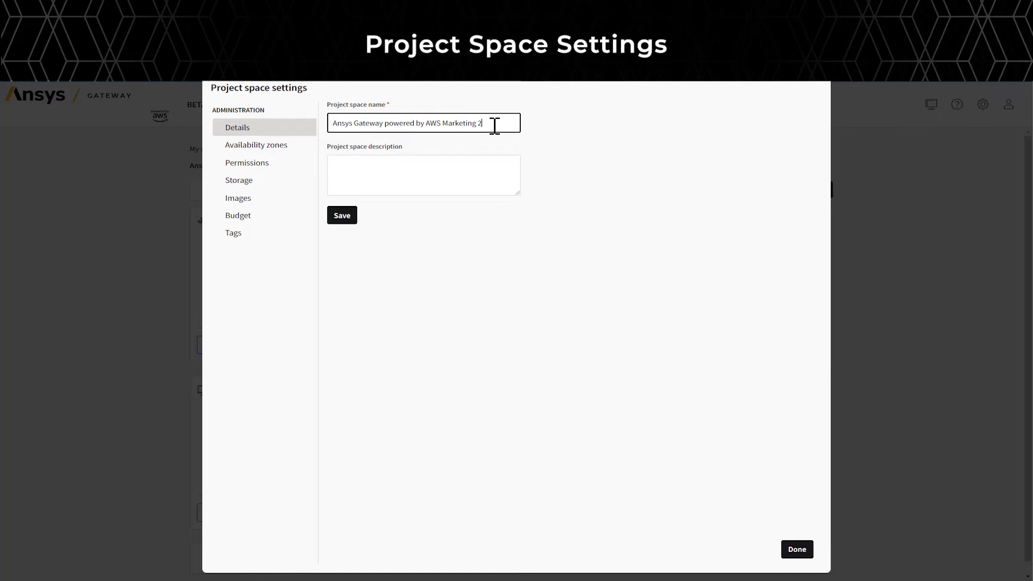
{"action": "key", "text": "Backspace"}
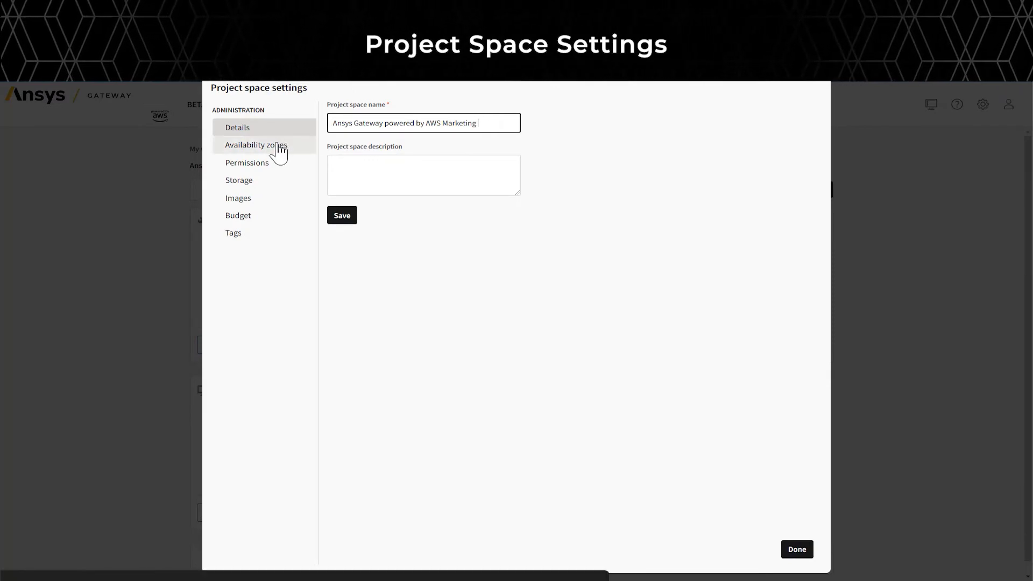
{"action": "left_click", "coordinate": [255, 144]}
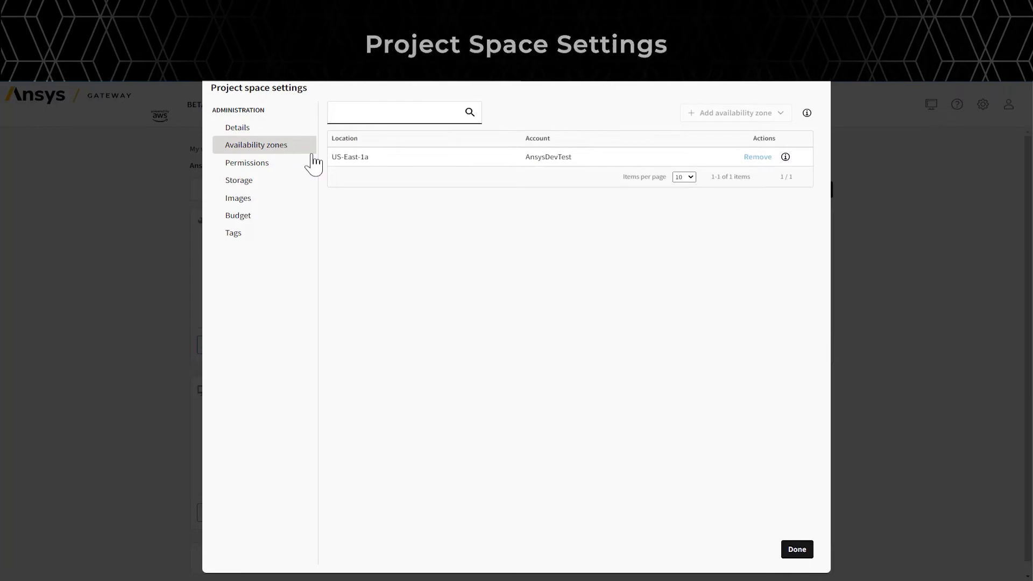
{"action": "left_click", "coordinate": [247, 162]}
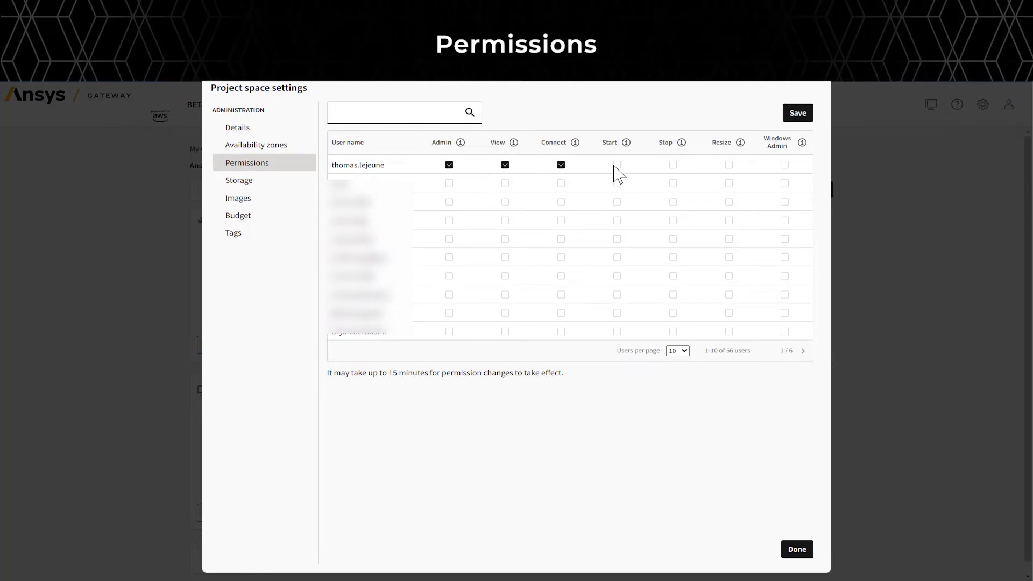
Step: Remove view and connect rights from the first user in Permissions, then view the Storage page
{"action": "left_click", "coordinate": [560, 164]}
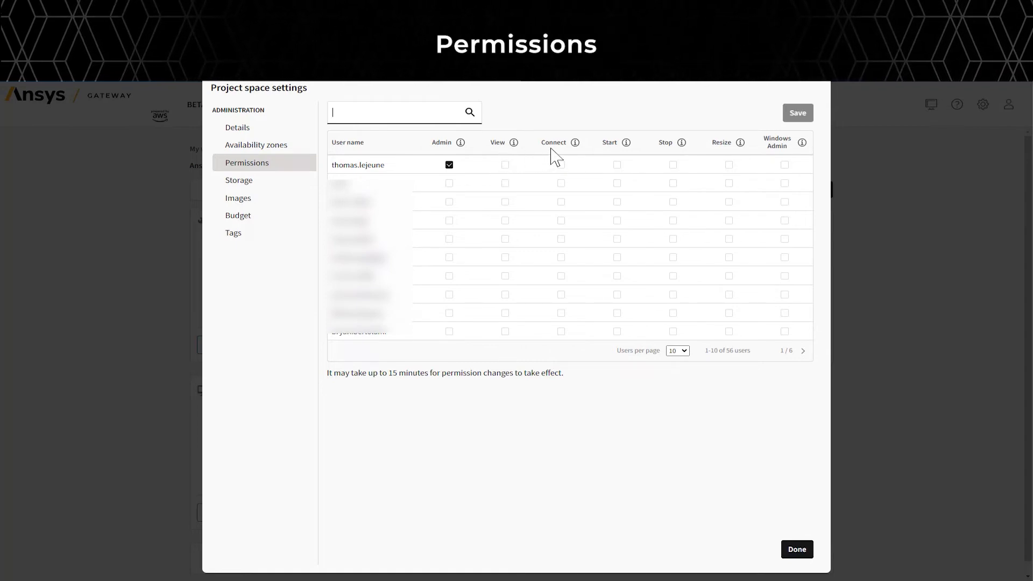
{"action": "mouse_move", "coordinate": [682, 143]}
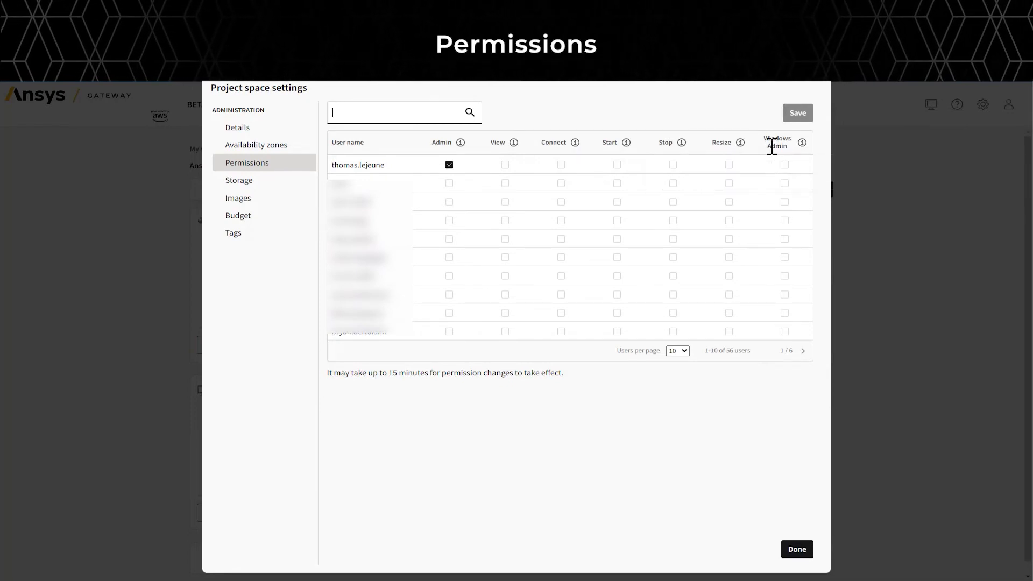
{"action": "mouse_move", "coordinate": [775, 162]}
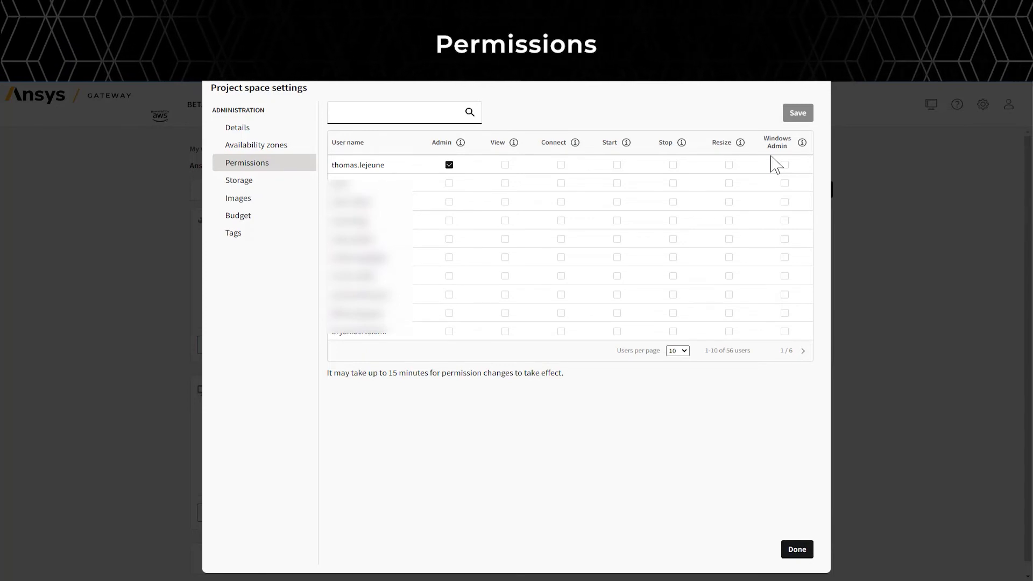
{"action": "left_click", "coordinate": [396, 112]}
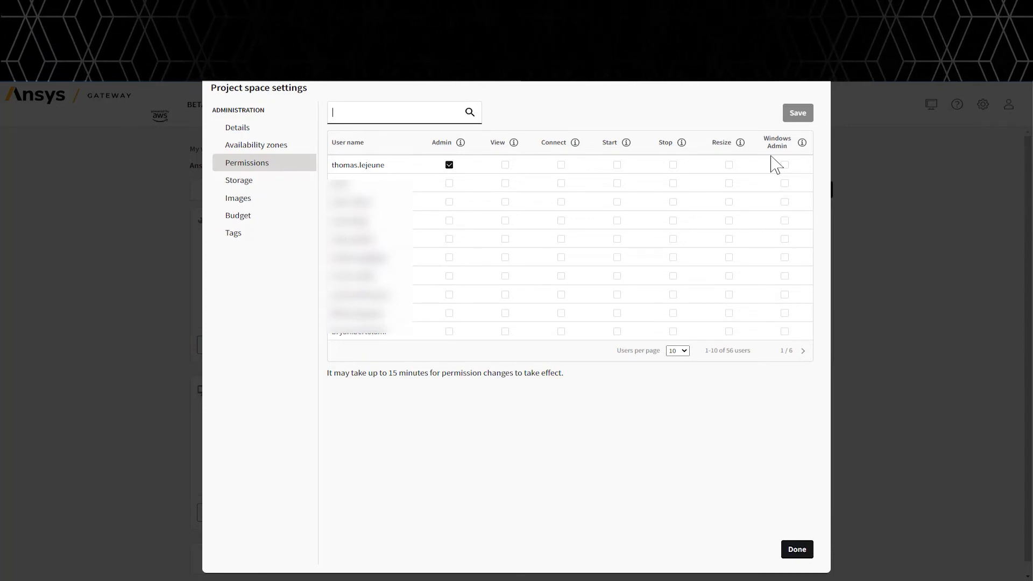
{"action": "left_click", "coordinate": [239, 180]}
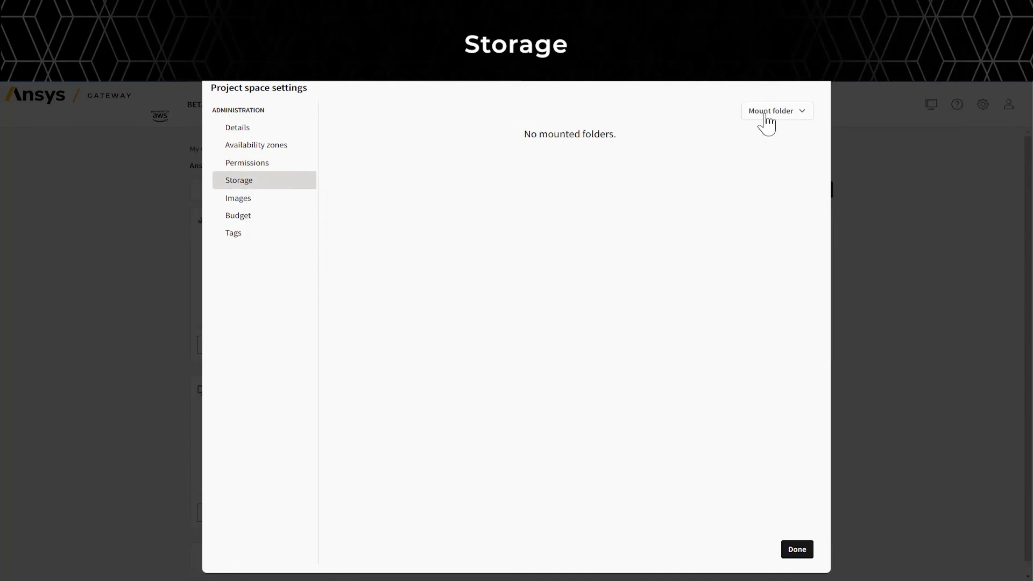
Step: Raise the project space monthly budget from 10 to 100 USD, save, and view Tags
{"action": "left_click", "coordinate": [776, 111]}
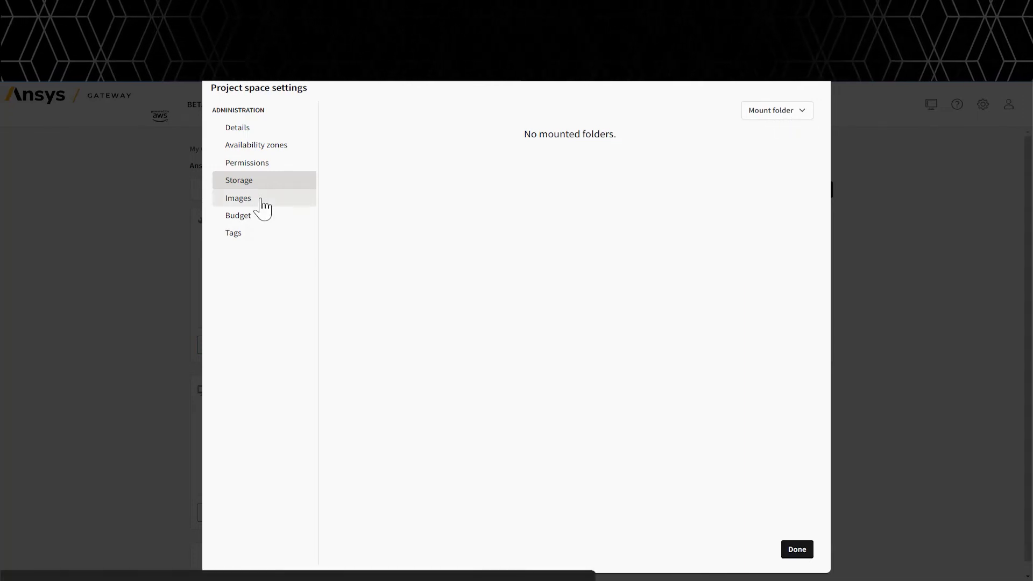
{"action": "left_click", "coordinate": [238, 215]}
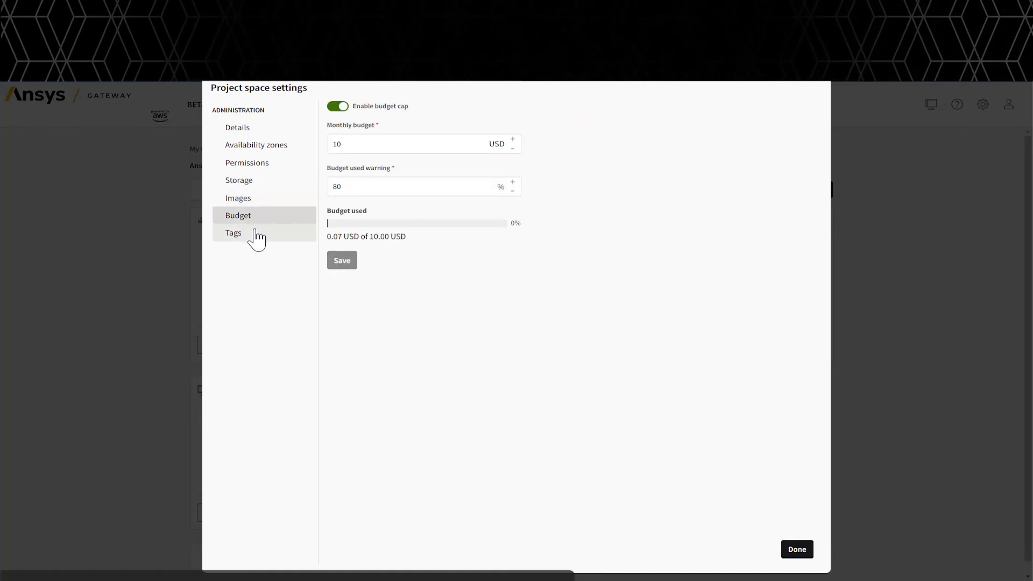
{"action": "left_click", "coordinate": [415, 143]}
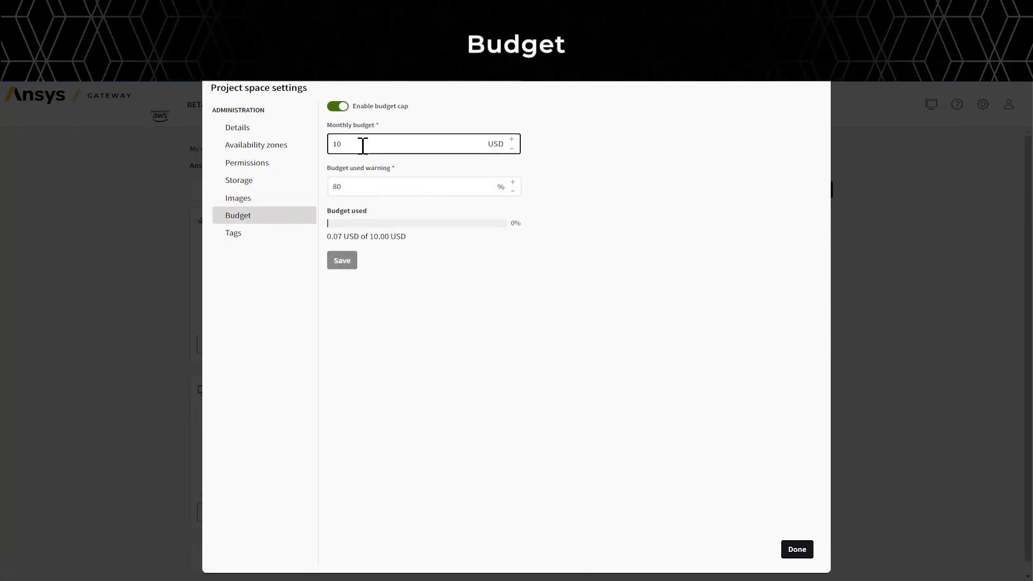
{"action": "type", "text": "0"}
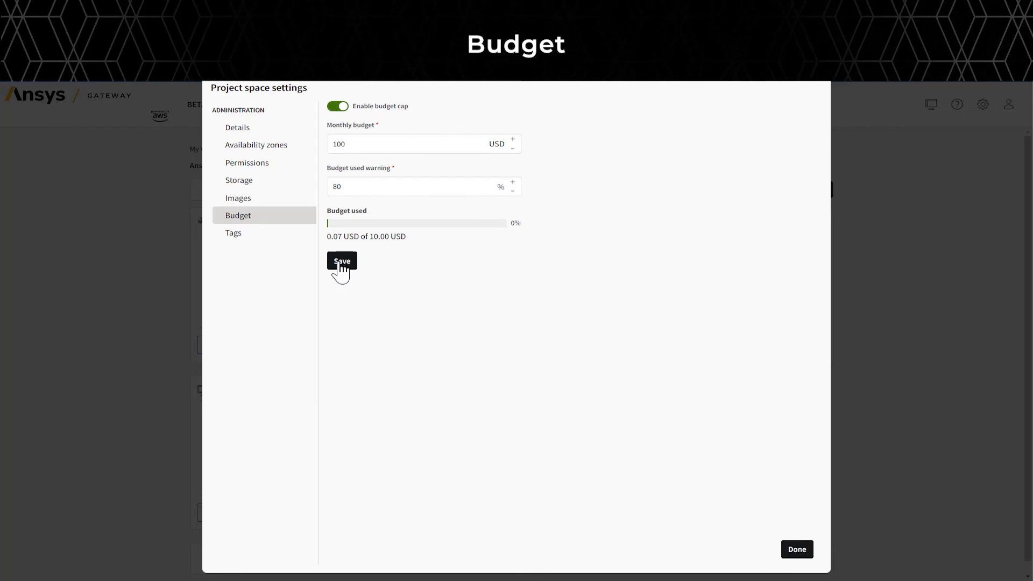
{"action": "left_click", "coordinate": [341, 261]}
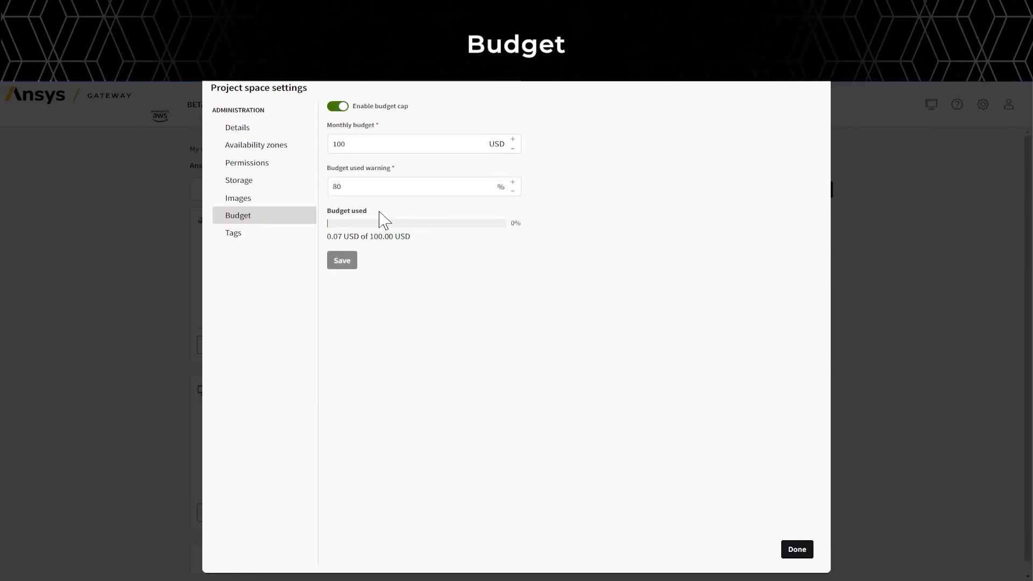
{"action": "left_click", "coordinate": [233, 232]}
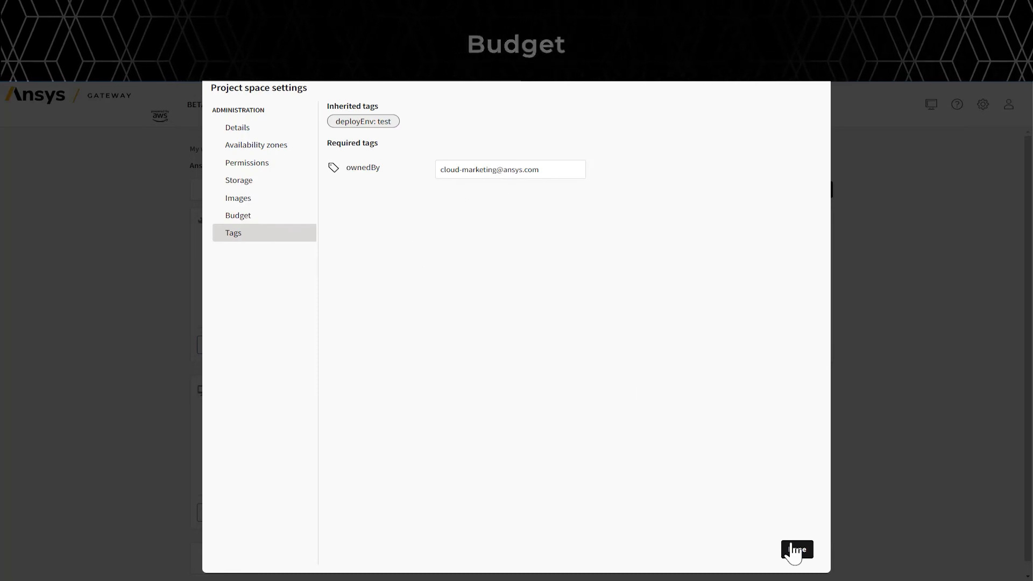
Step: Create shared folder 'TestStorage' on drive F of the File storage Server
{"action": "left_click", "coordinate": [797, 549]}
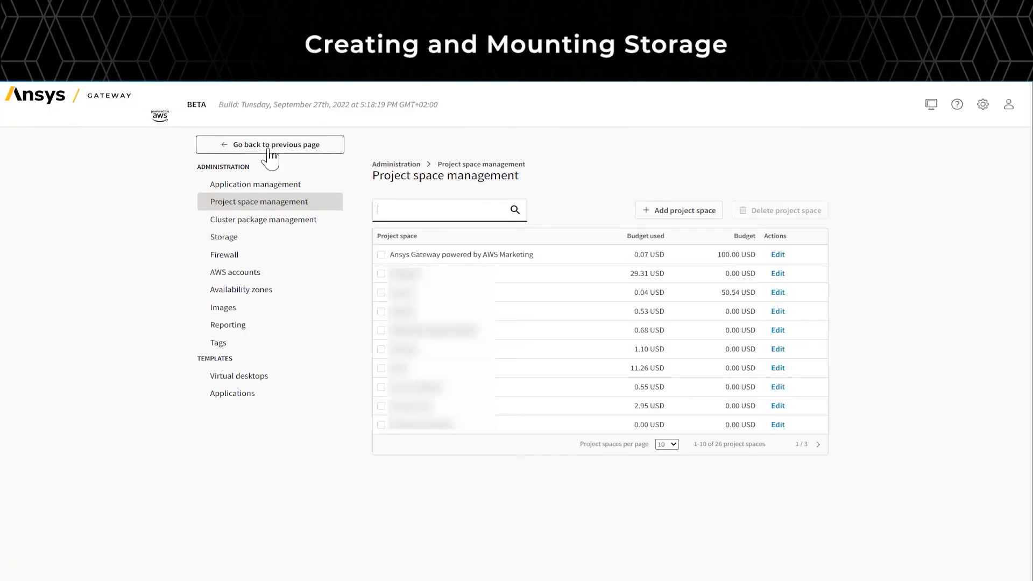
{"action": "left_click", "coordinate": [270, 144]}
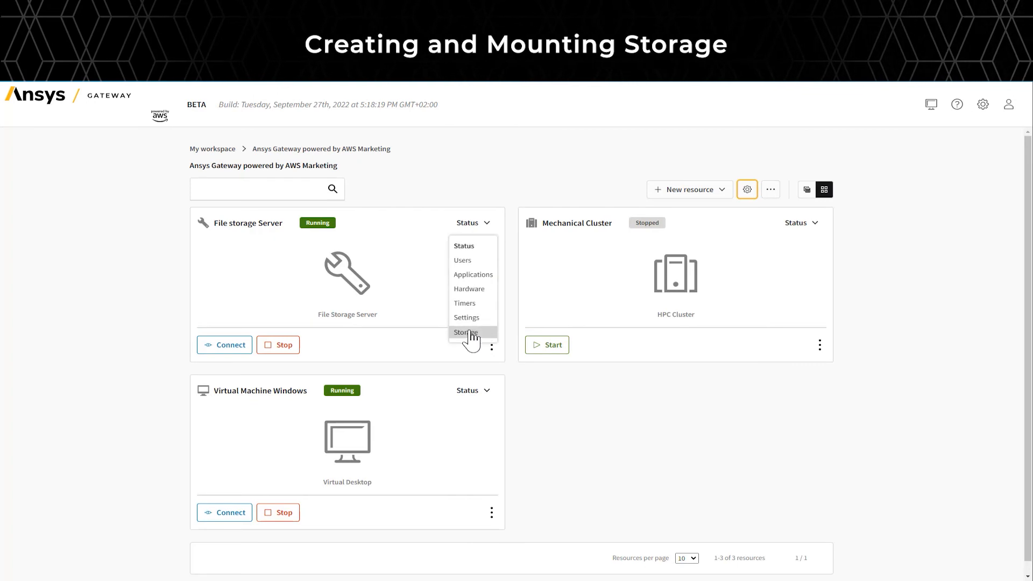
{"action": "left_click", "coordinate": [465, 332]}
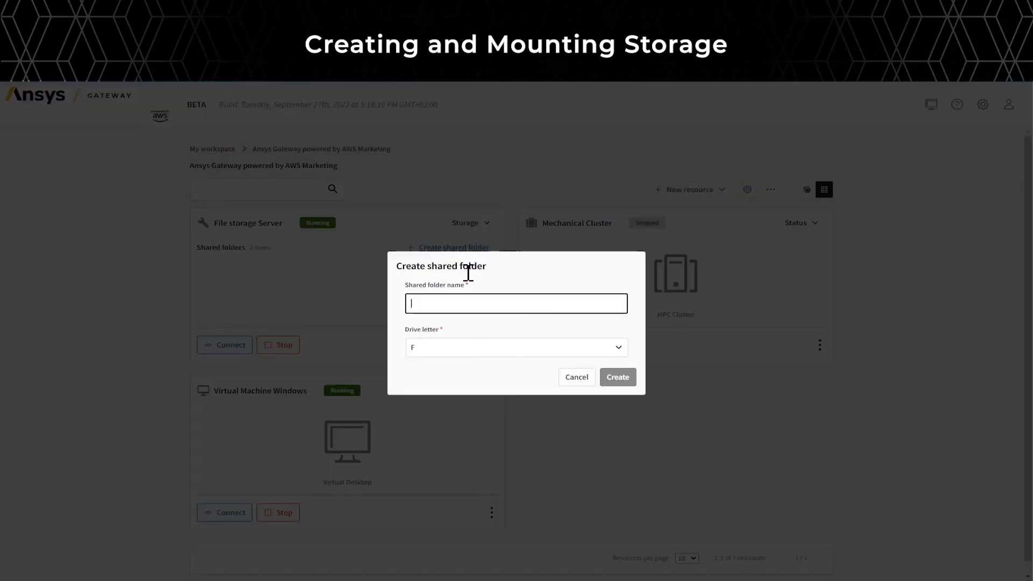
{"action": "type", "text": "TestS"}
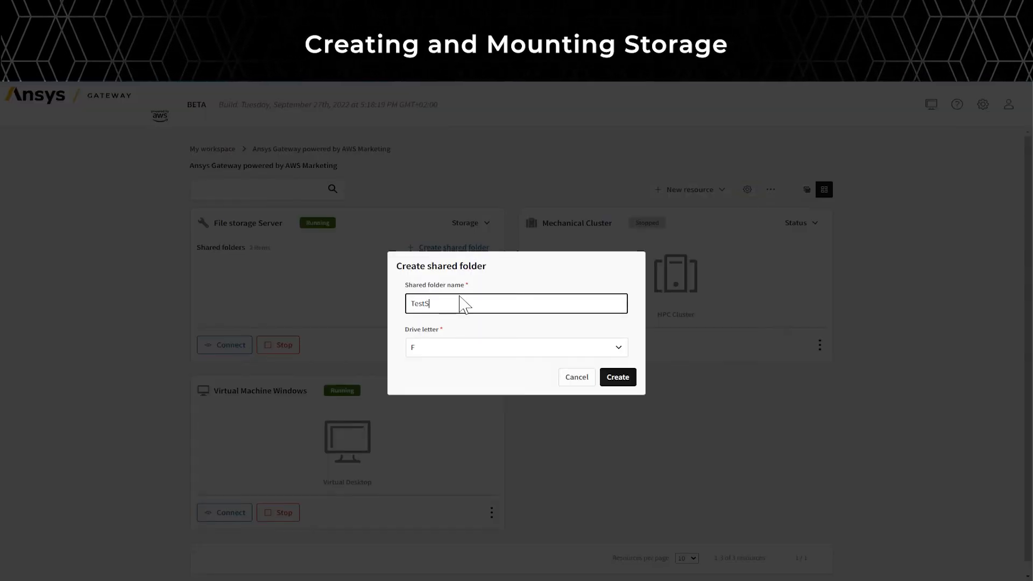
{"action": "type", "text": "torage"}
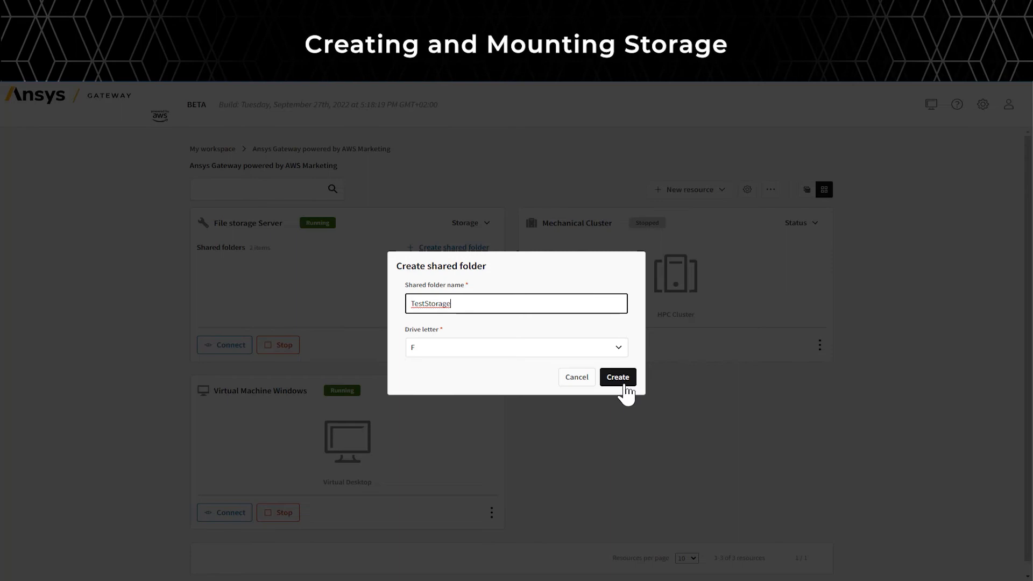
{"action": "left_click", "coordinate": [617, 377]}
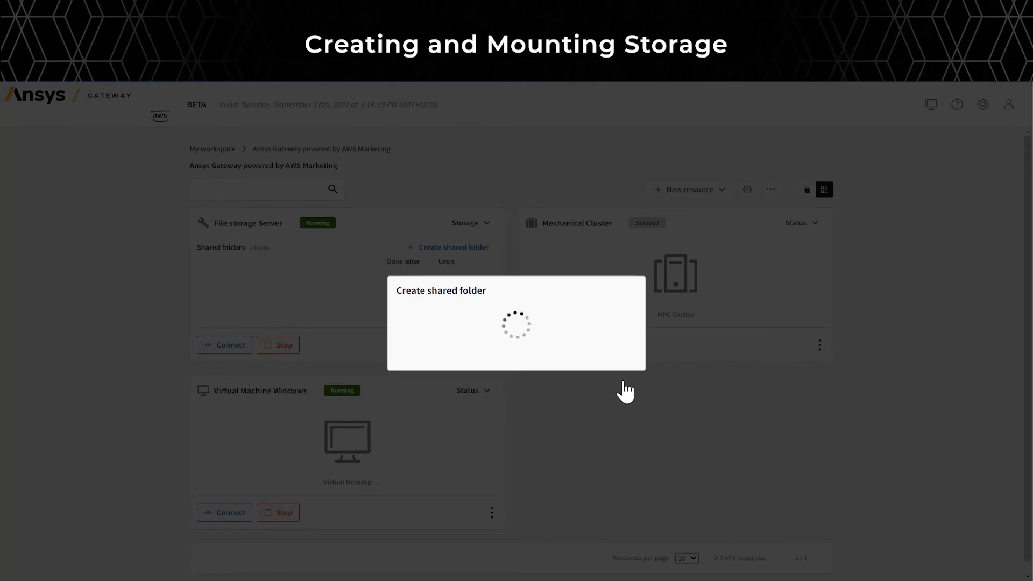
{"action": "mouse_move", "coordinate": [283, 291]}
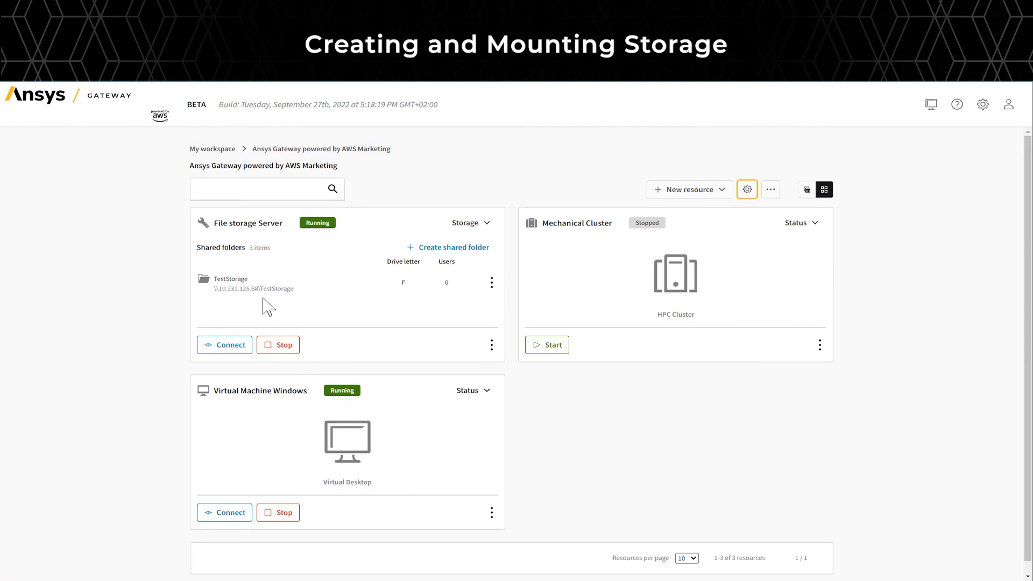
Step: Confirm TestStorage is mounted in Storage settings, then see it on the Windows VM desktop
{"action": "left_click", "coordinate": [746, 190]}
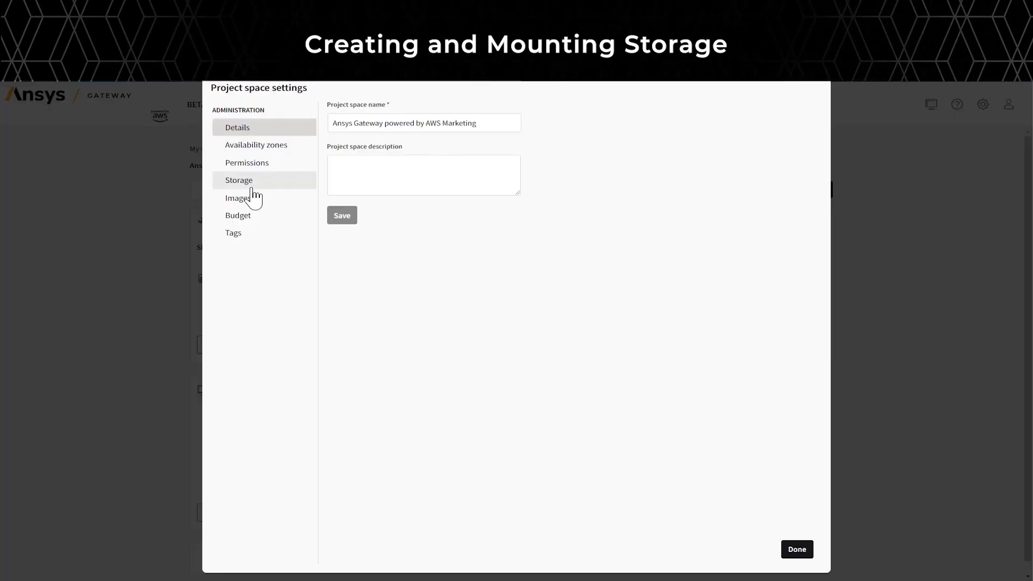
{"action": "left_click", "coordinate": [238, 180]}
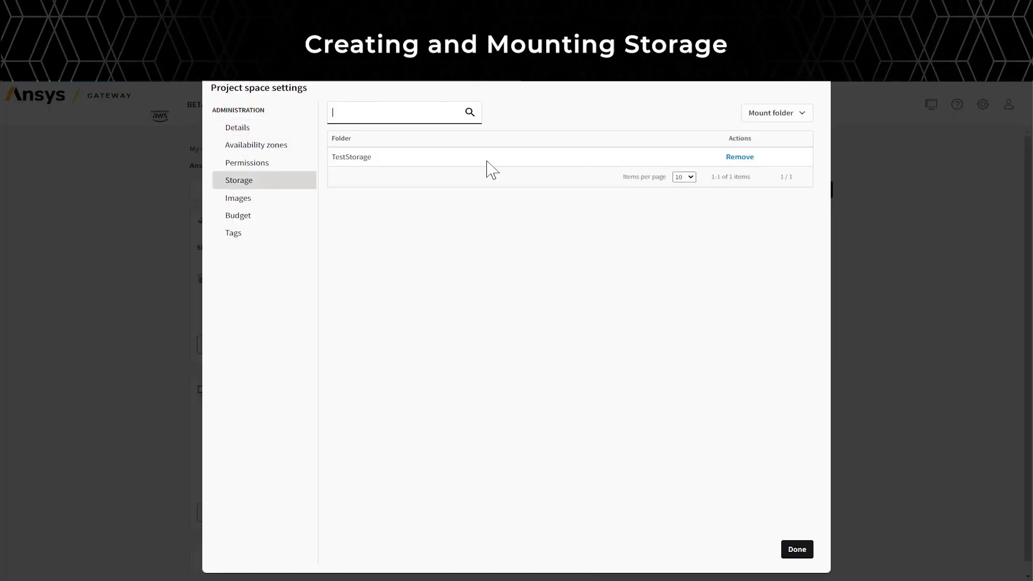
{"action": "left_click", "coordinate": [776, 112]}
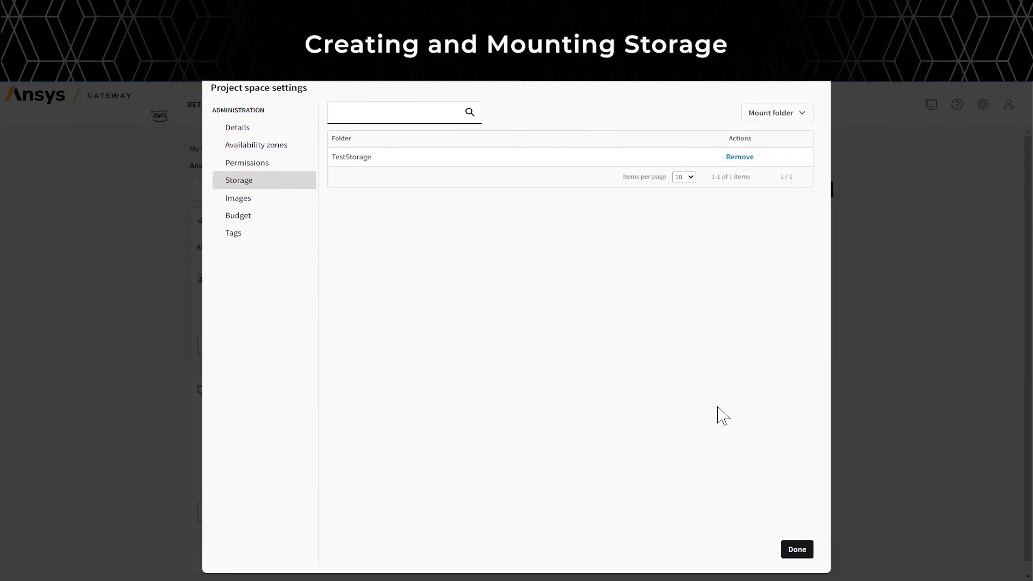
{"action": "left_click", "coordinate": [795, 549]}
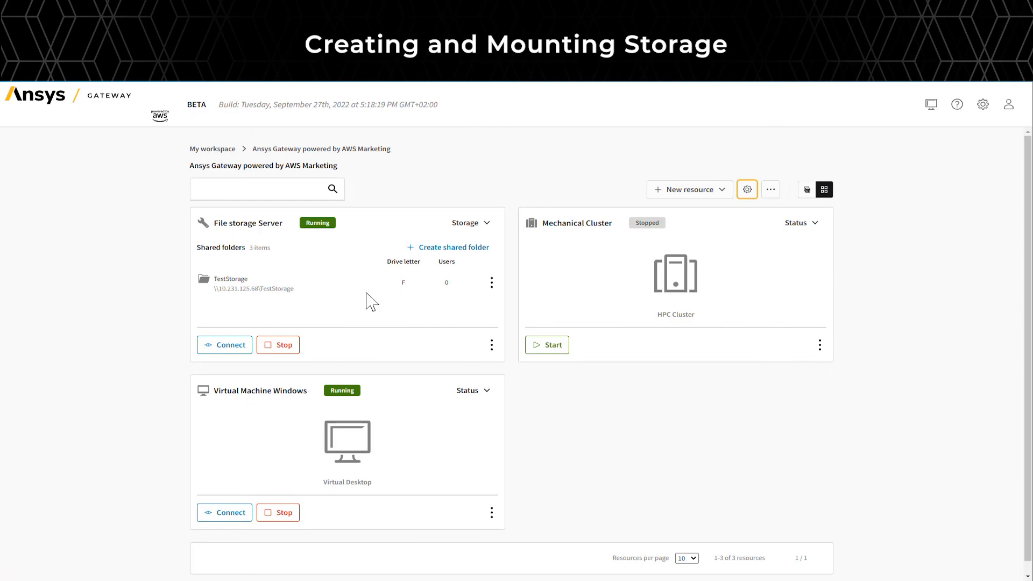
{"action": "mouse_move", "coordinate": [230, 512]}
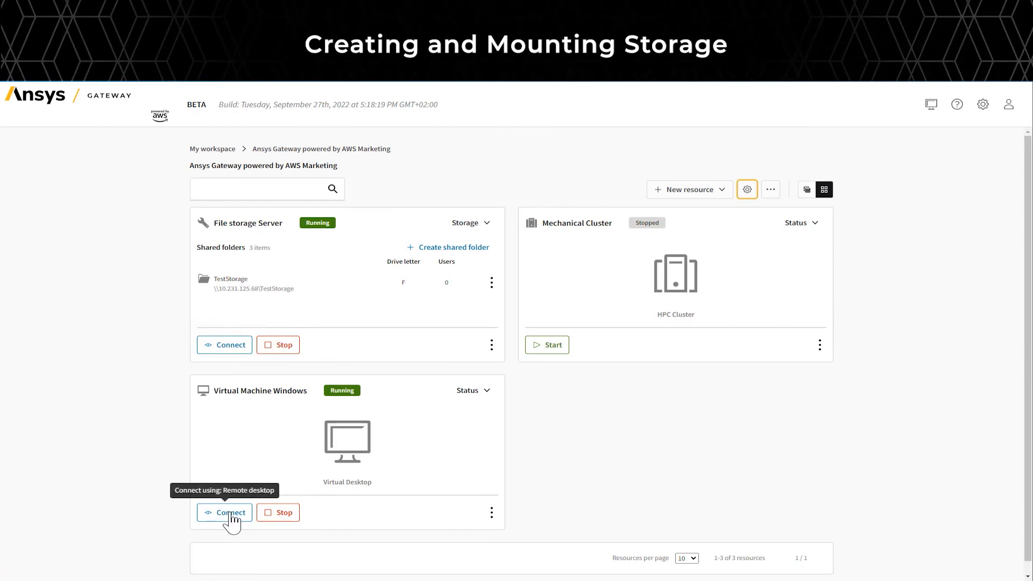
{"action": "left_click", "coordinate": [224, 513]}
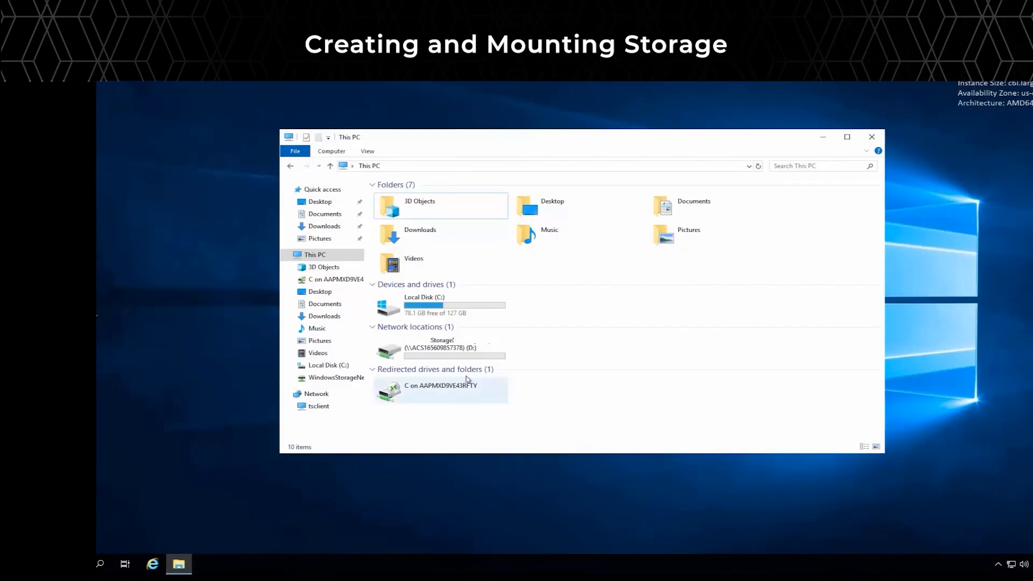
{"action": "mouse_move", "coordinate": [483, 355]}
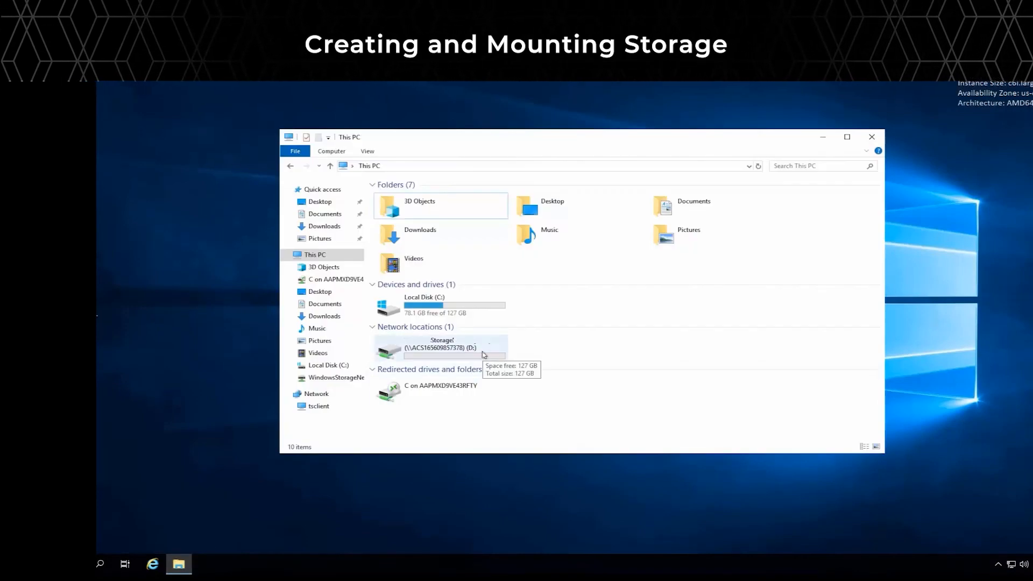
{"action": "left_click", "coordinate": [440, 347]}
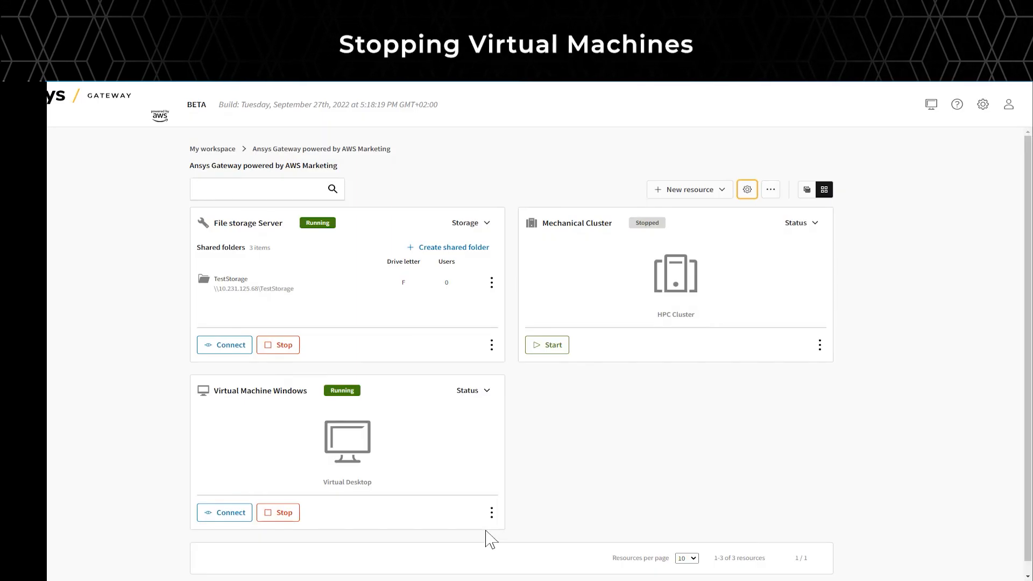
{"action": "mouse_move", "coordinate": [549, 493]}
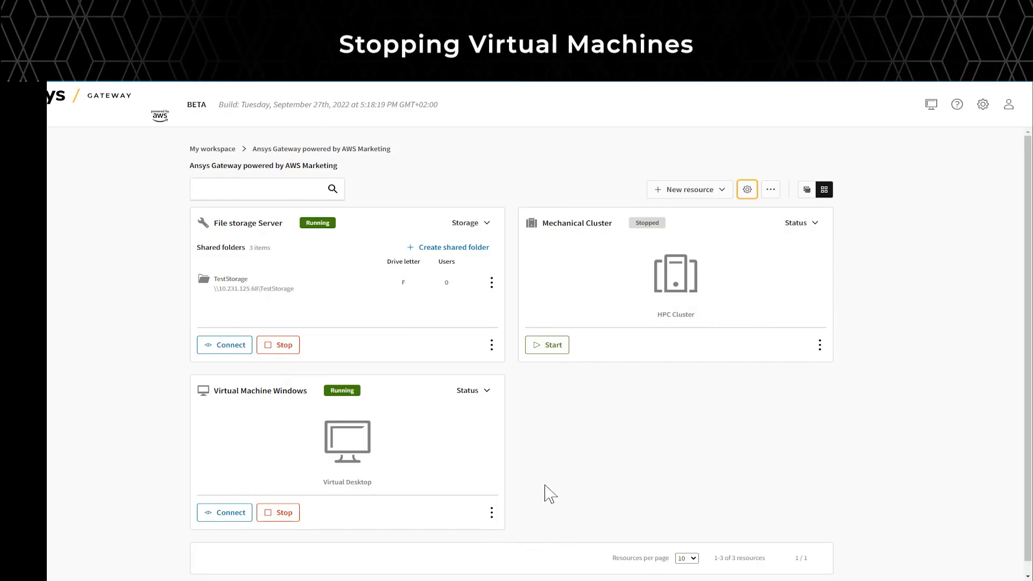
Step: Stop the Windows virtual machine, confirming in the dialog
{"action": "left_click", "coordinate": [284, 511]}
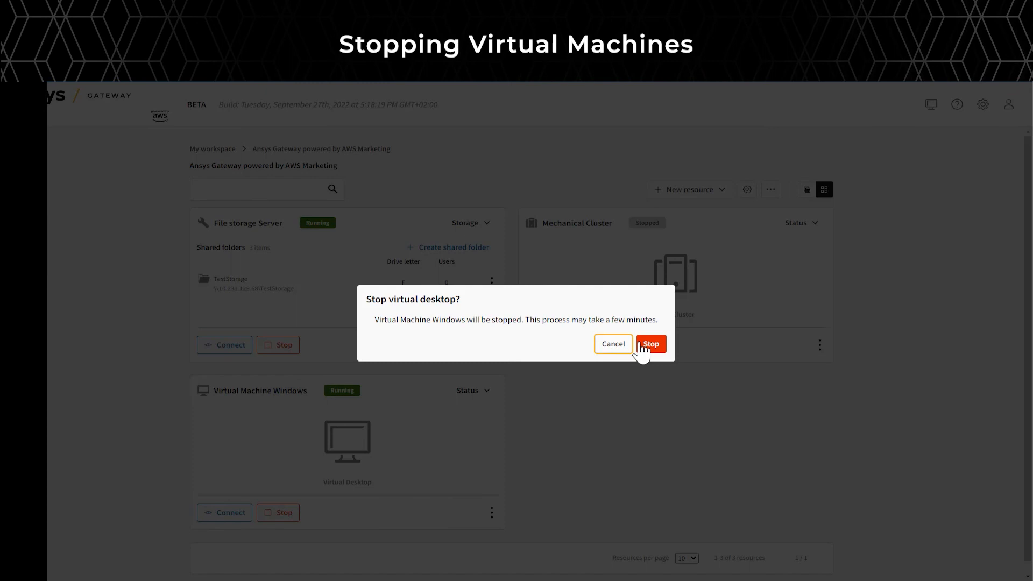
{"action": "left_click", "coordinate": [649, 344]}
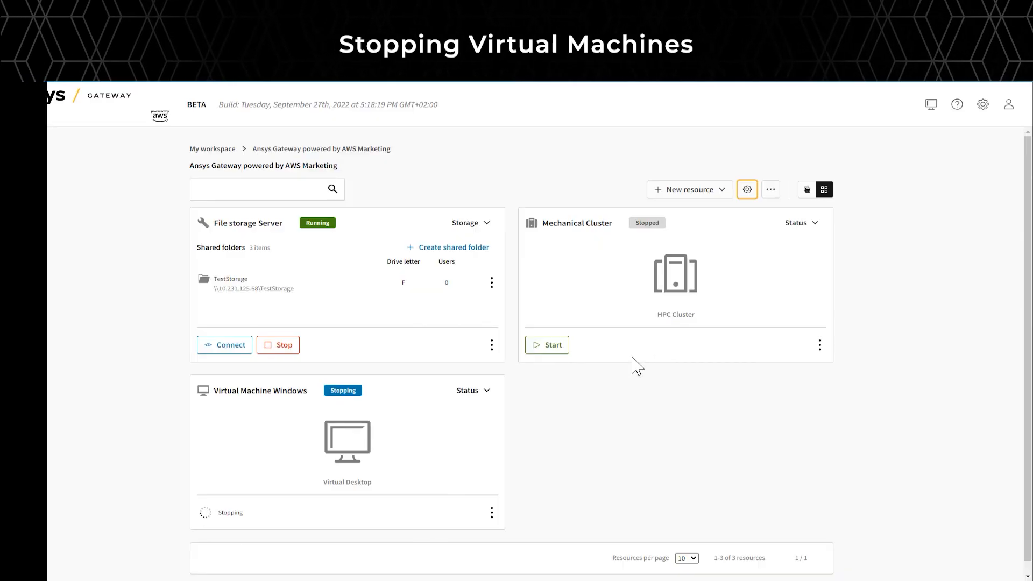
{"action": "mouse_move", "coordinate": [625, 407]}
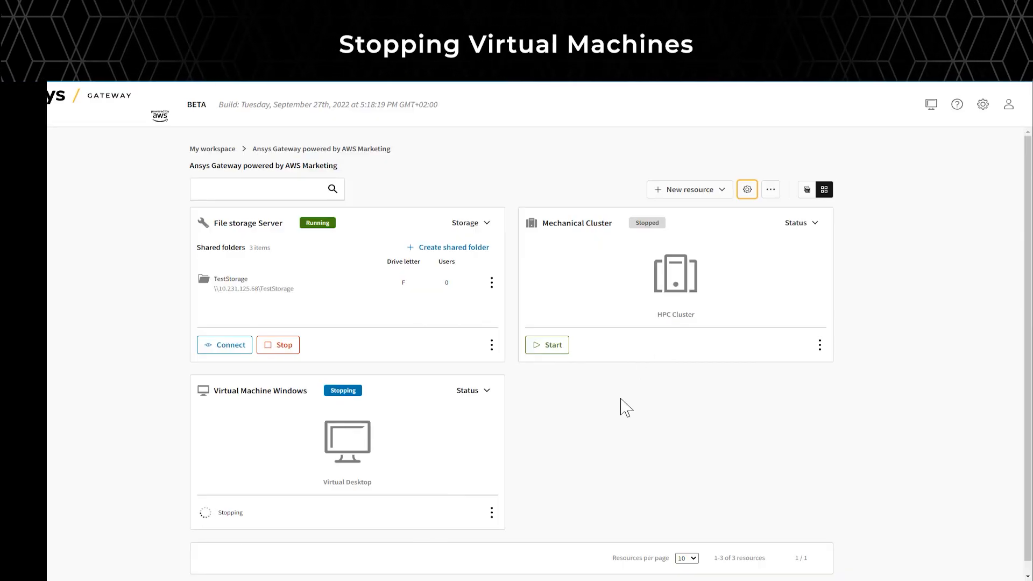